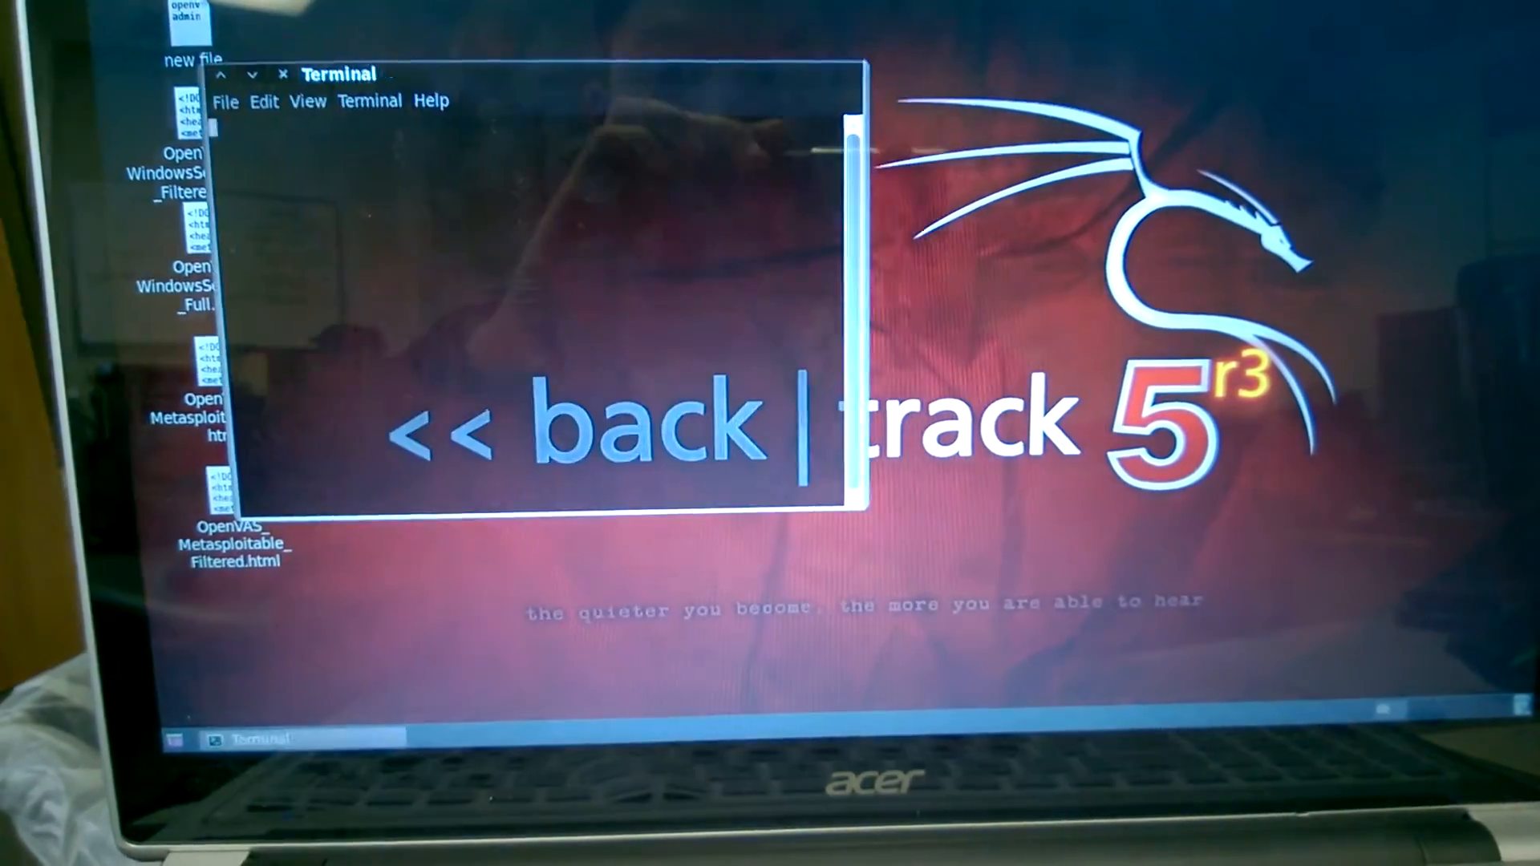
- Start the OpenVAS scanner from the BackTrack Vulnerability Scanners menu
click(282, 73)
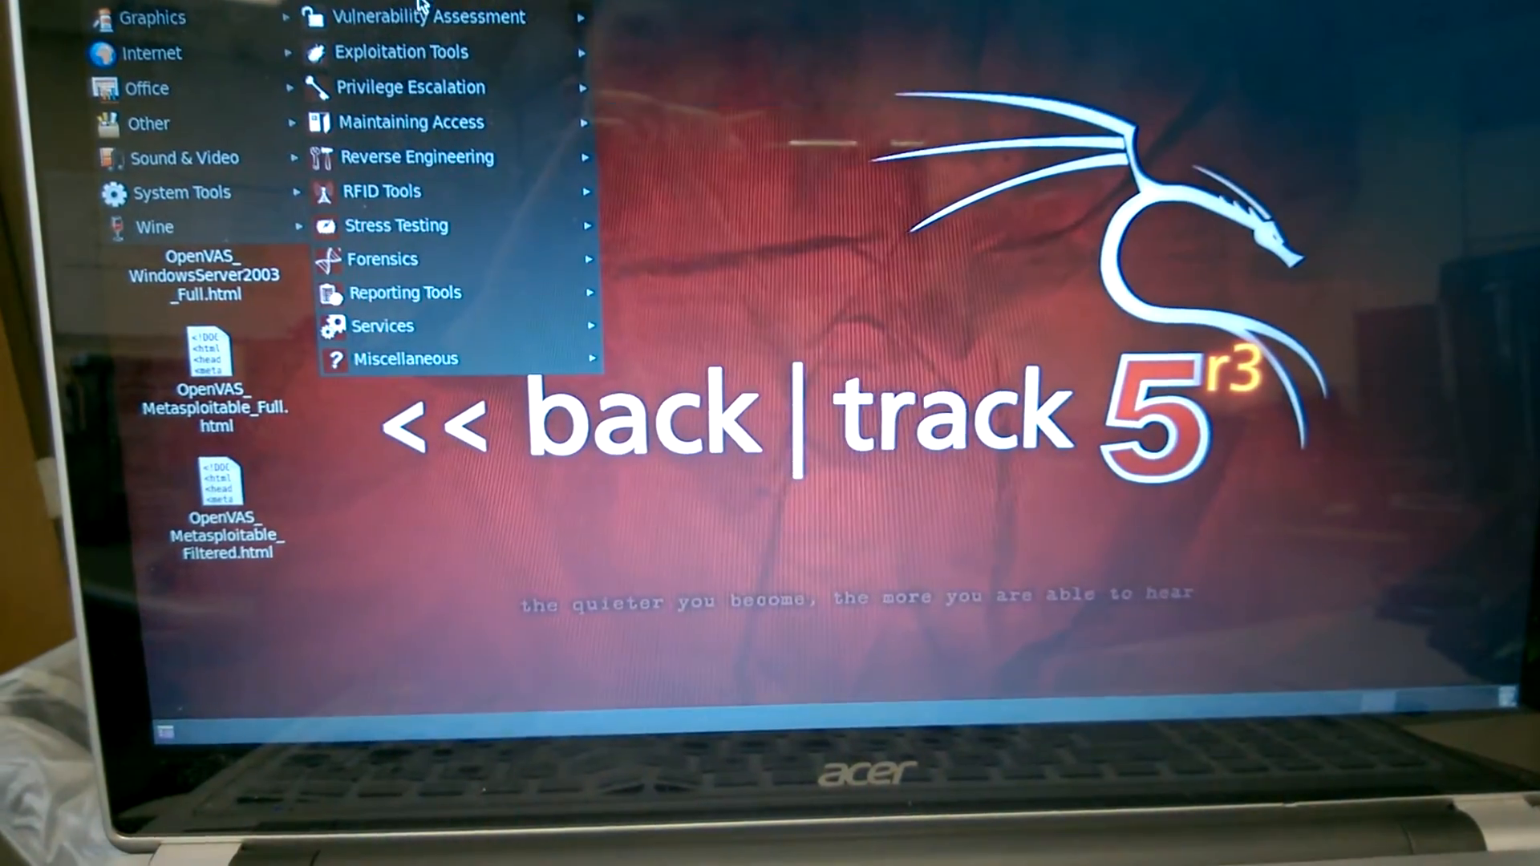
mouse_move(422, 16)
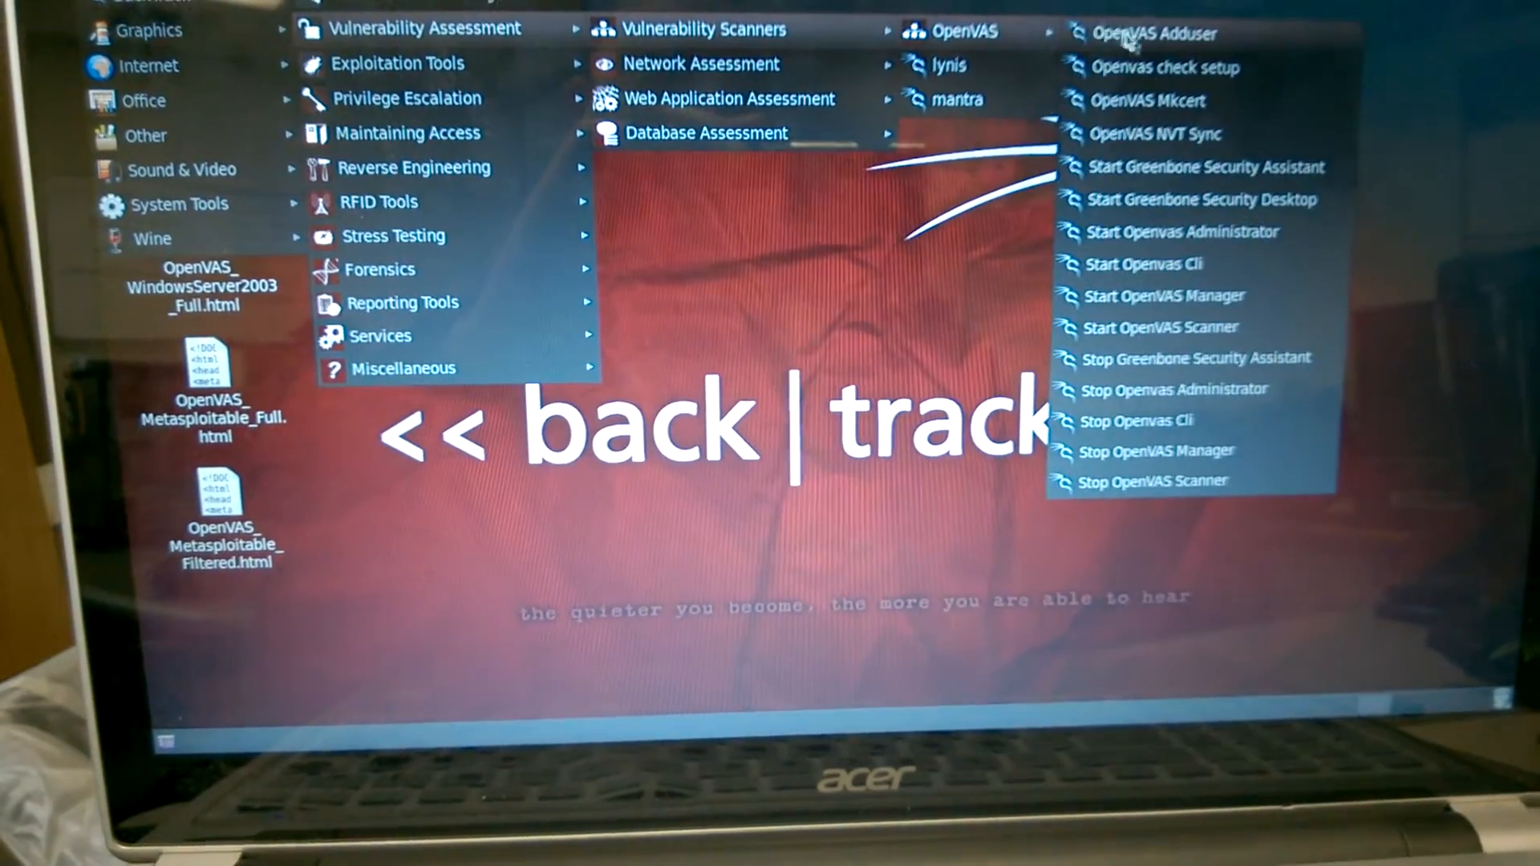
mouse_move(1156, 327)
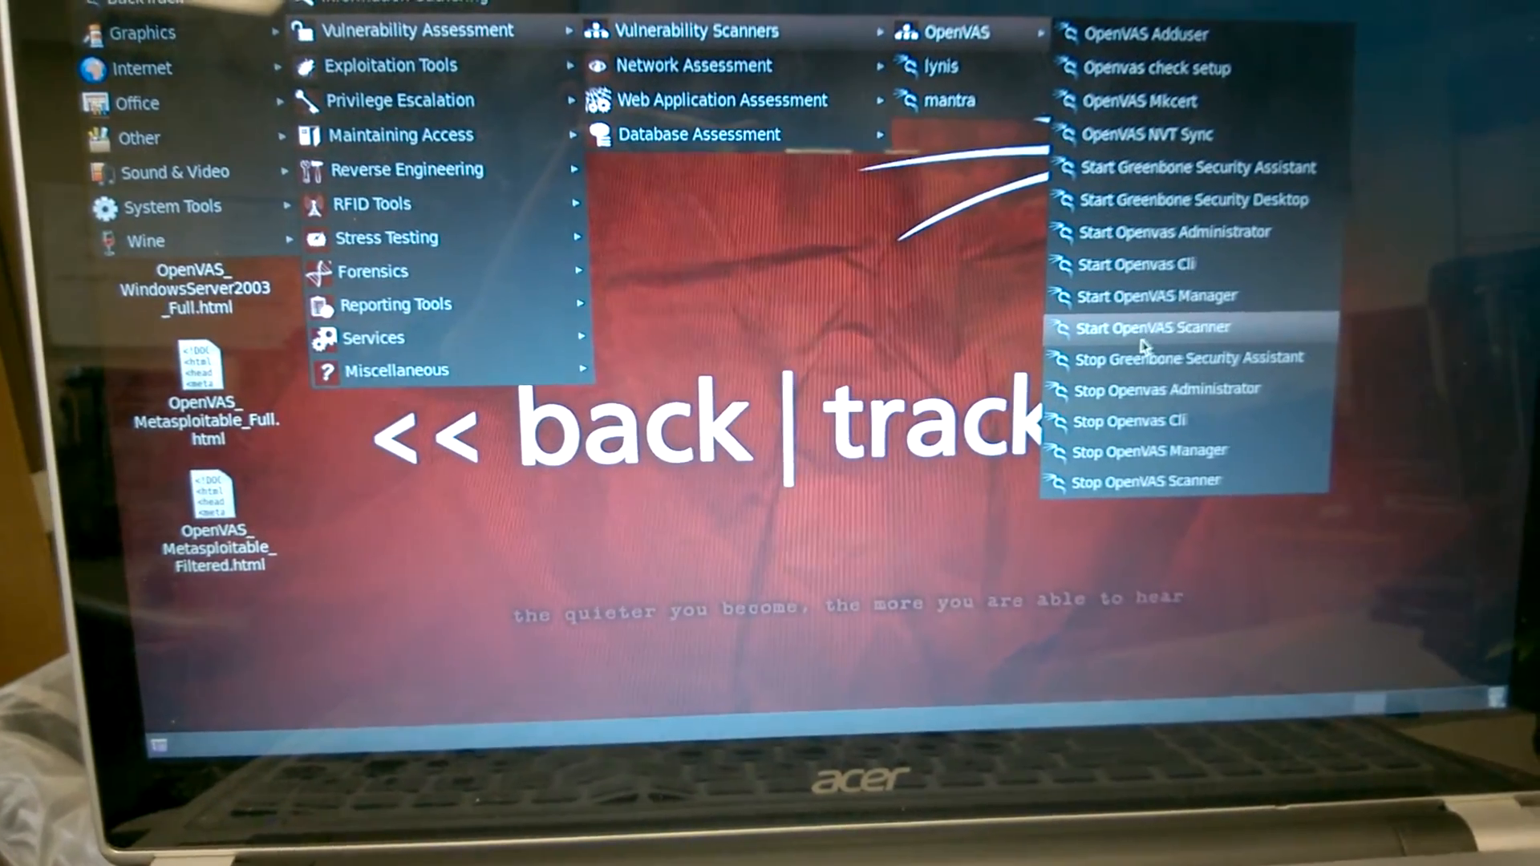
click(1154, 328)
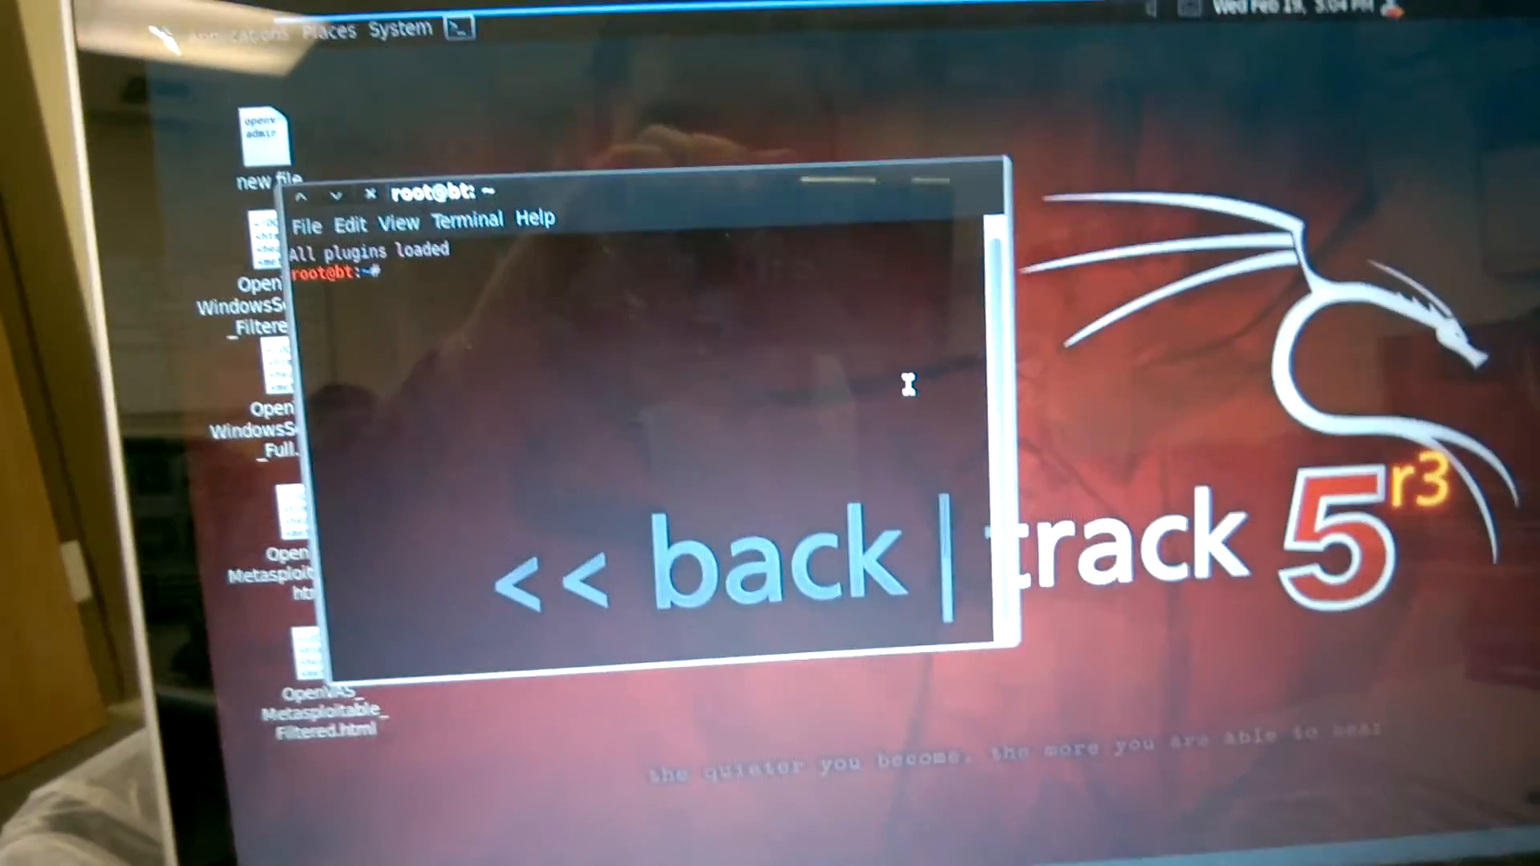
- Run openvasmd on port 9390 and openvasad on port 9393, both on 127.0.0.1
text(openvasmd -p 9390 -a 127.)
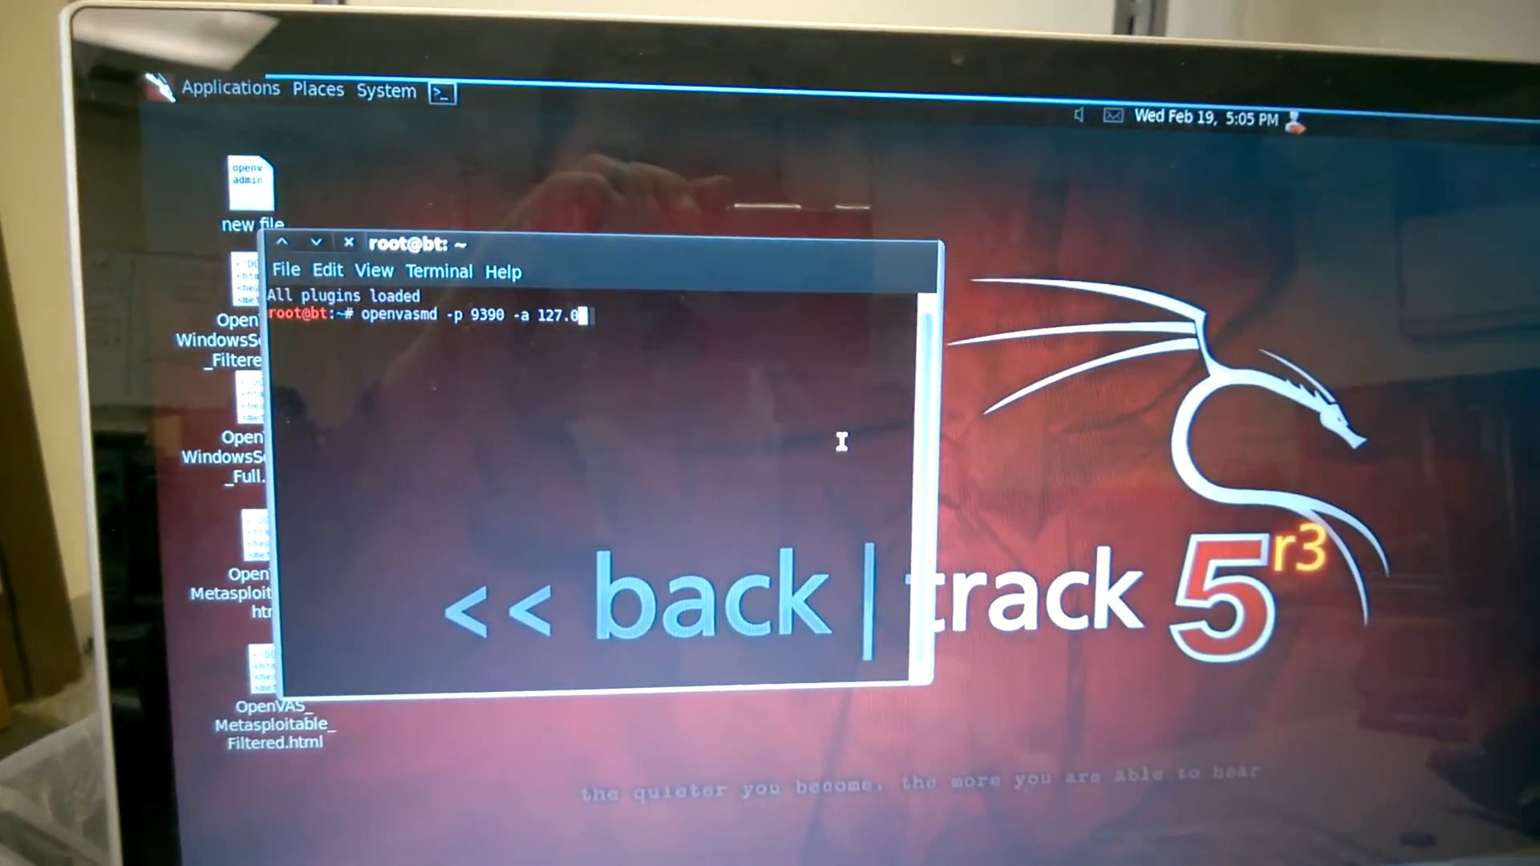
text(0.0.1)
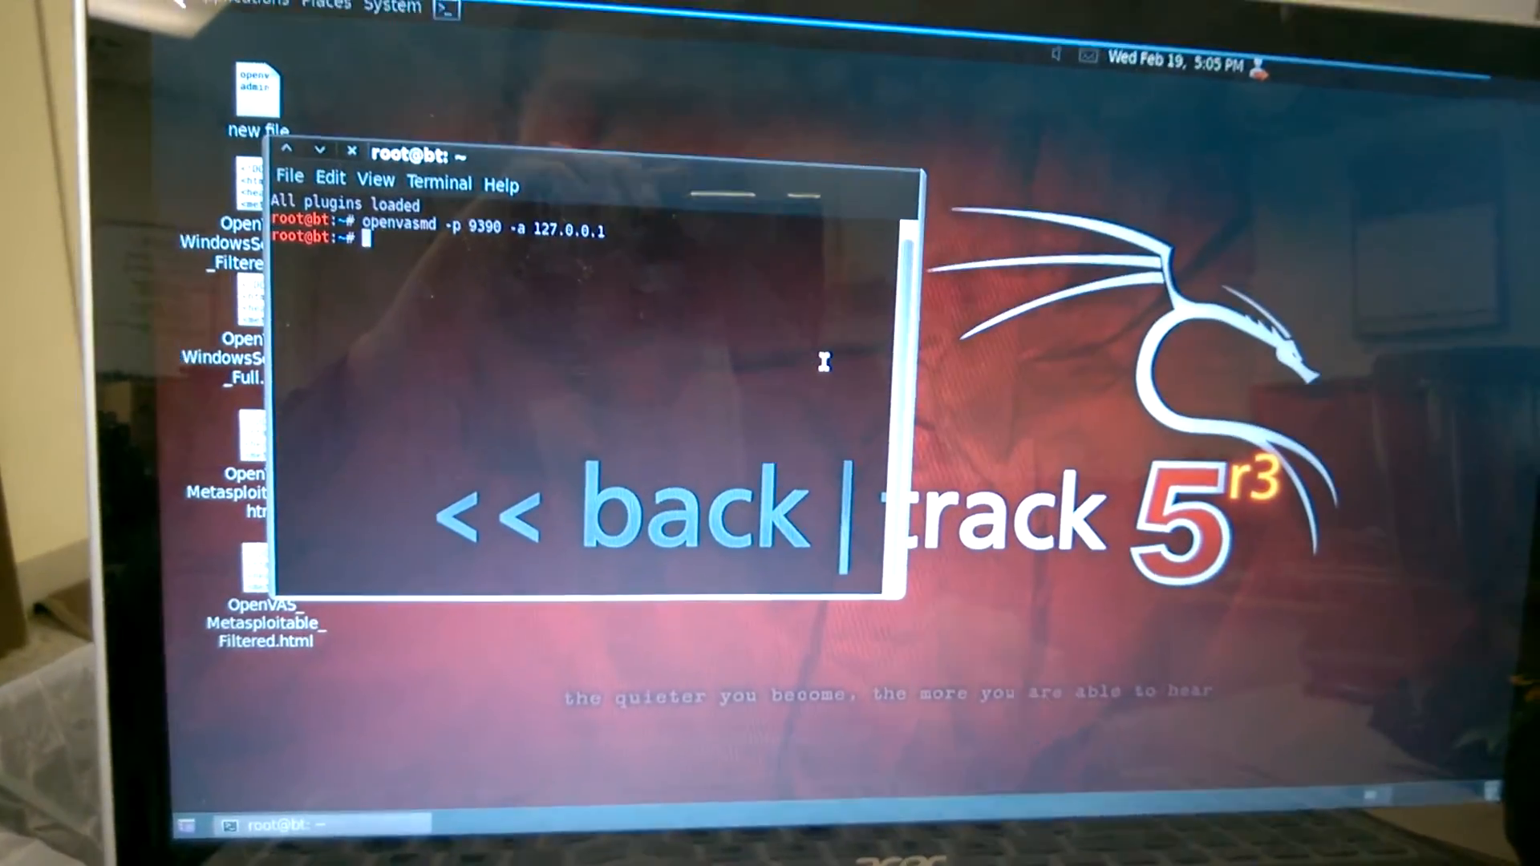
text(openvasad -a)
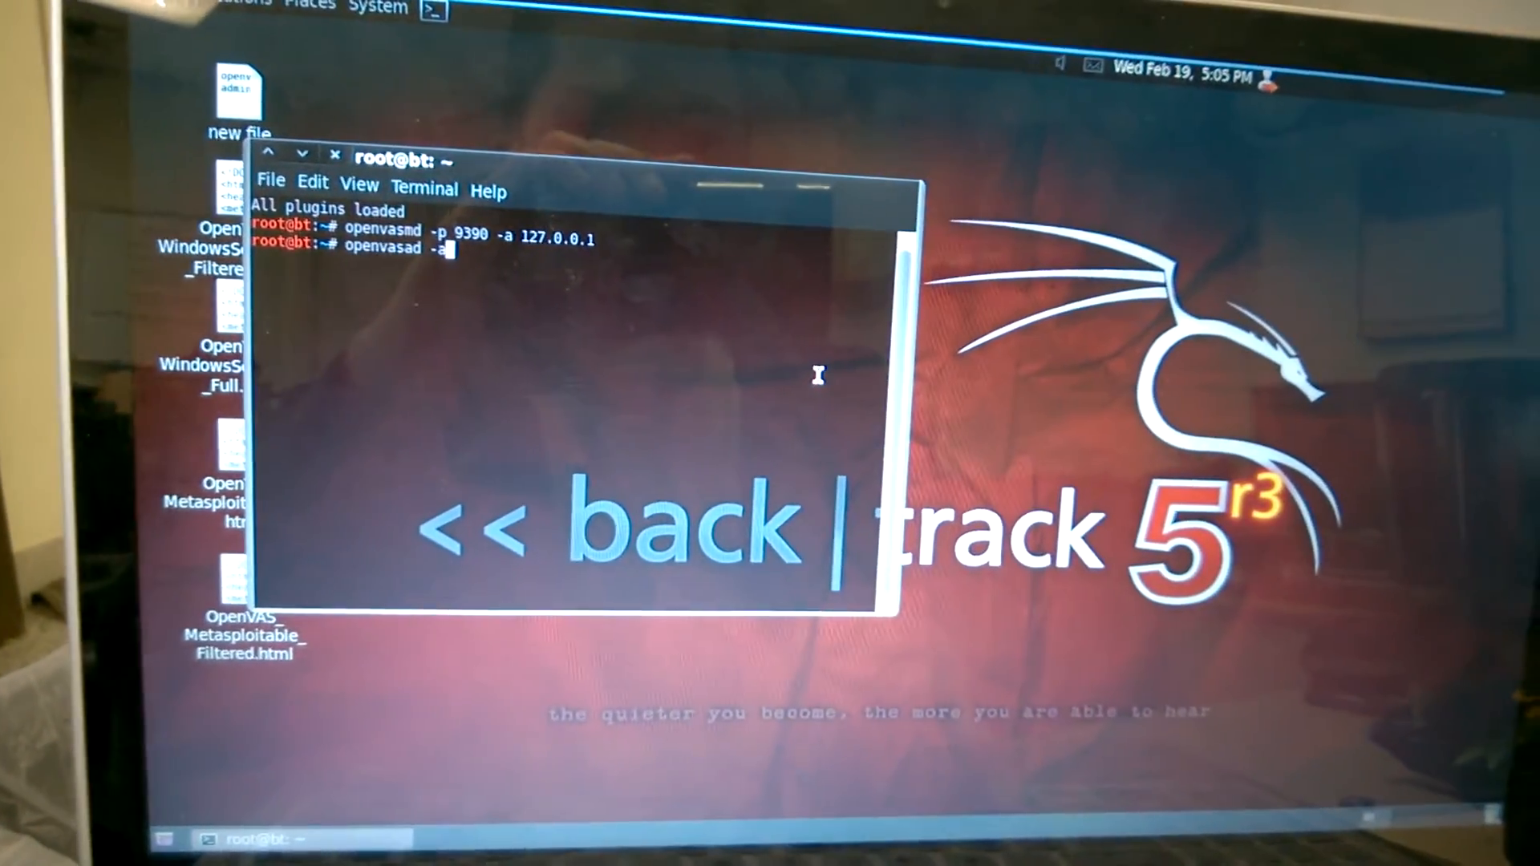
text(127.0.0.1)
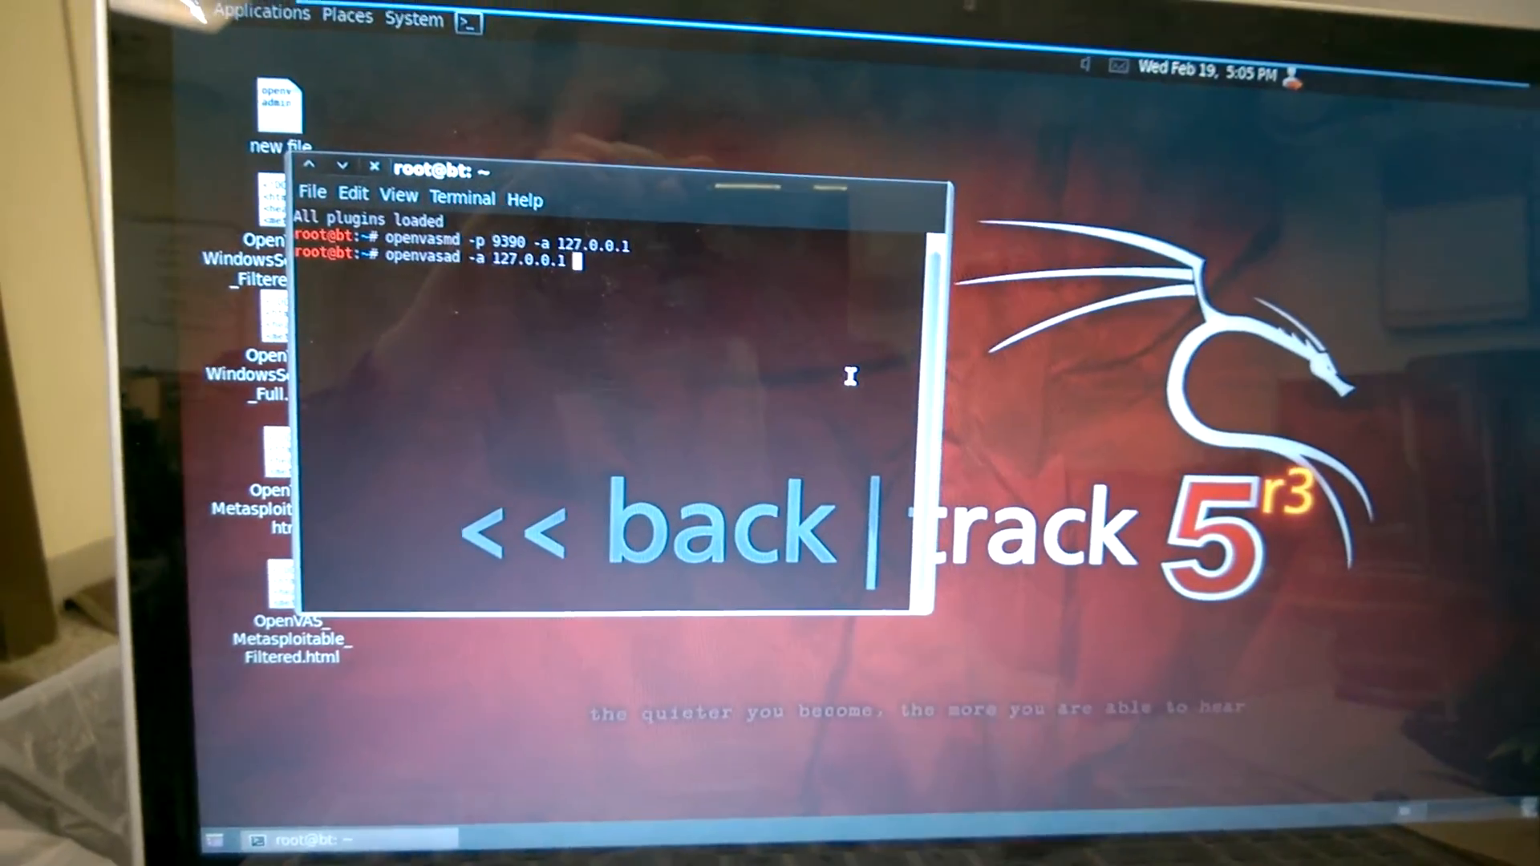
text(-p 9393)
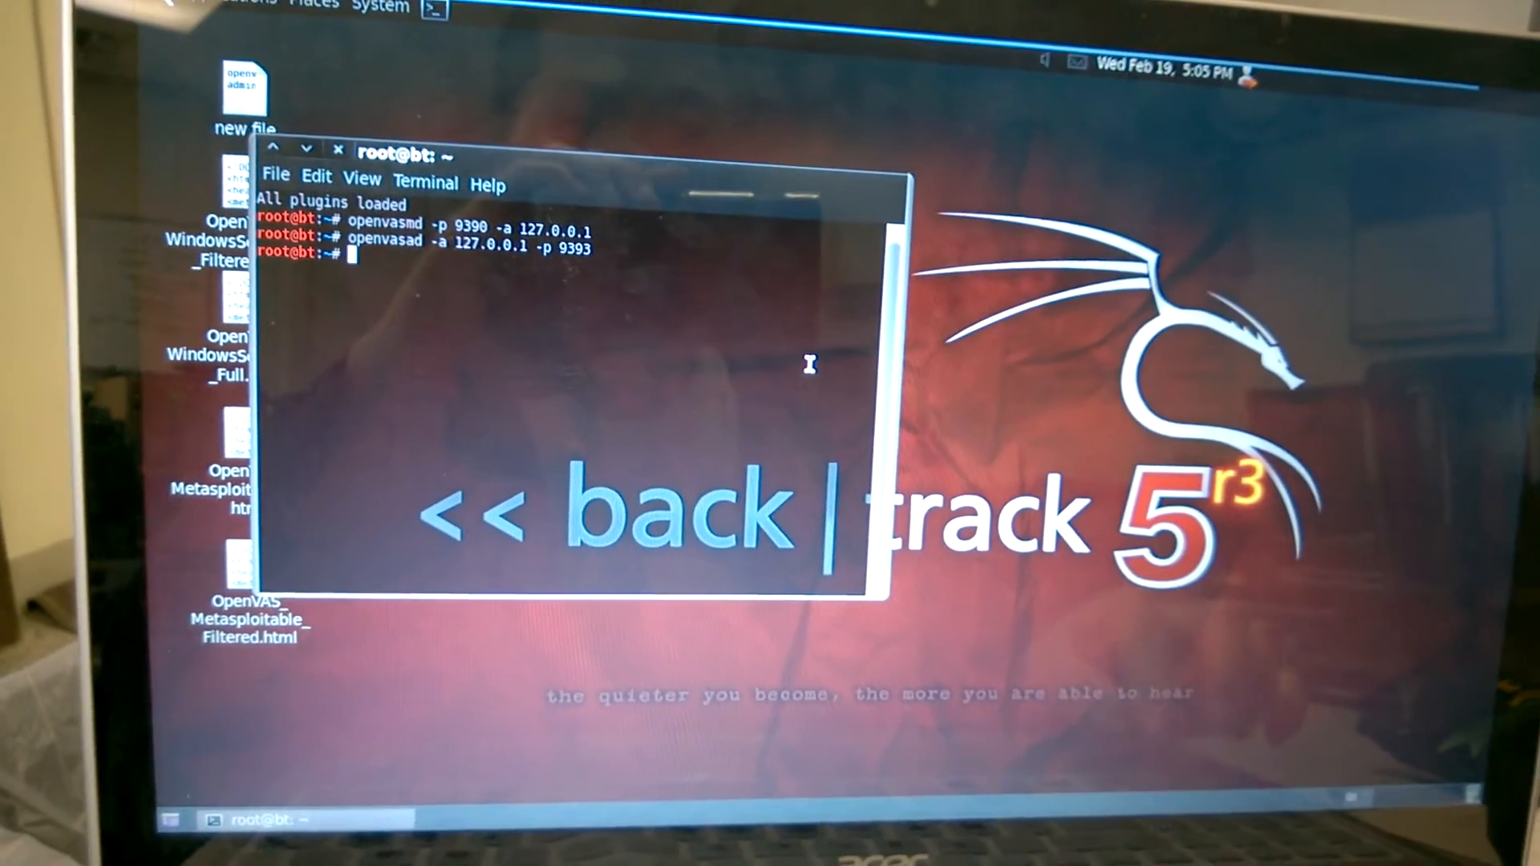
- Launch gsad with --http-only, listening on 127.0.0.1 port 9392
text(gsad)
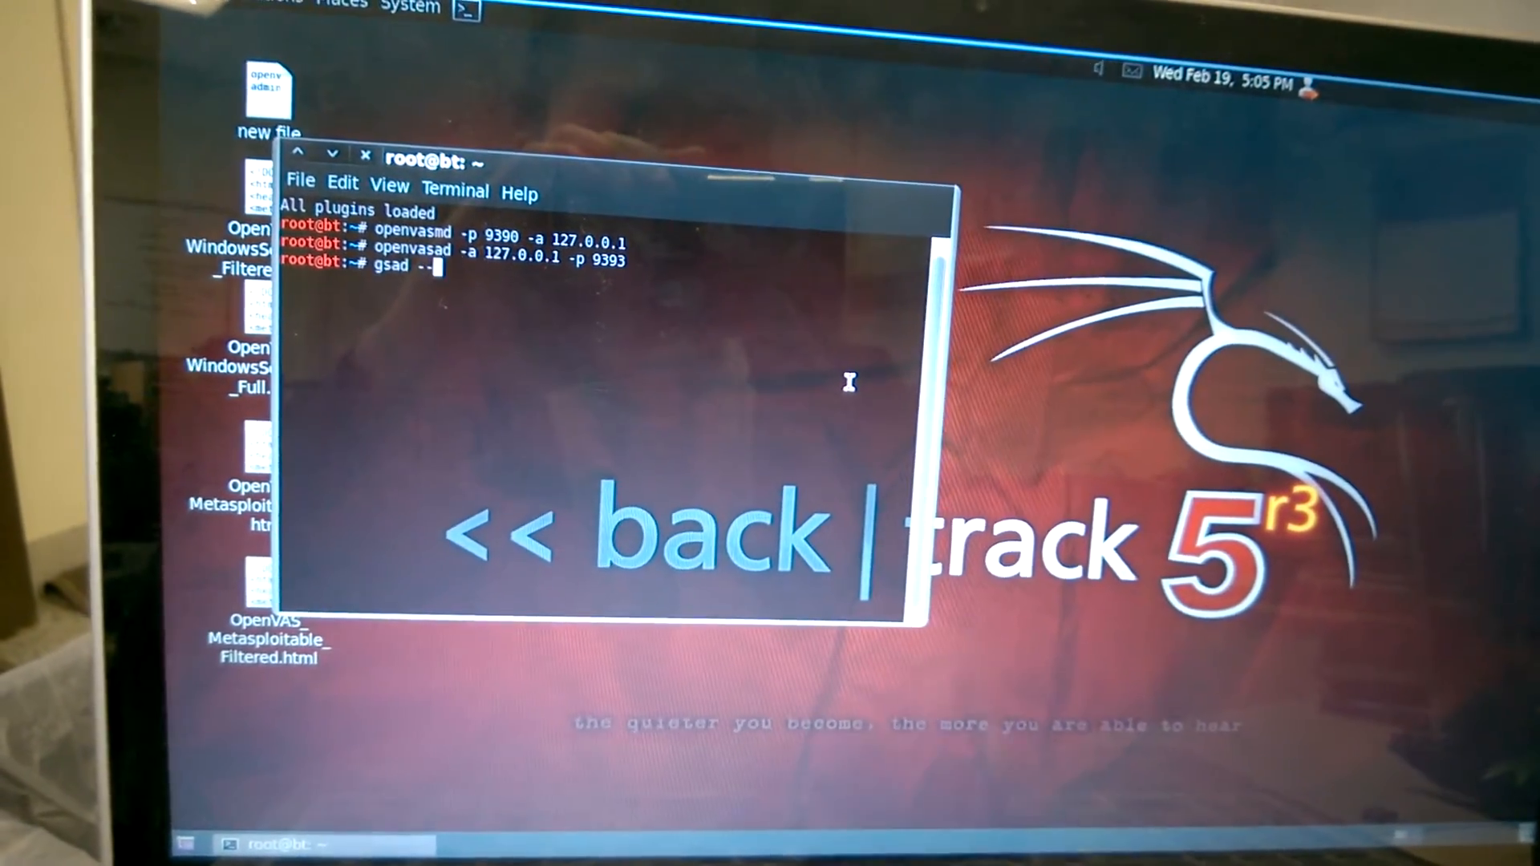
text(--http-only --listen)
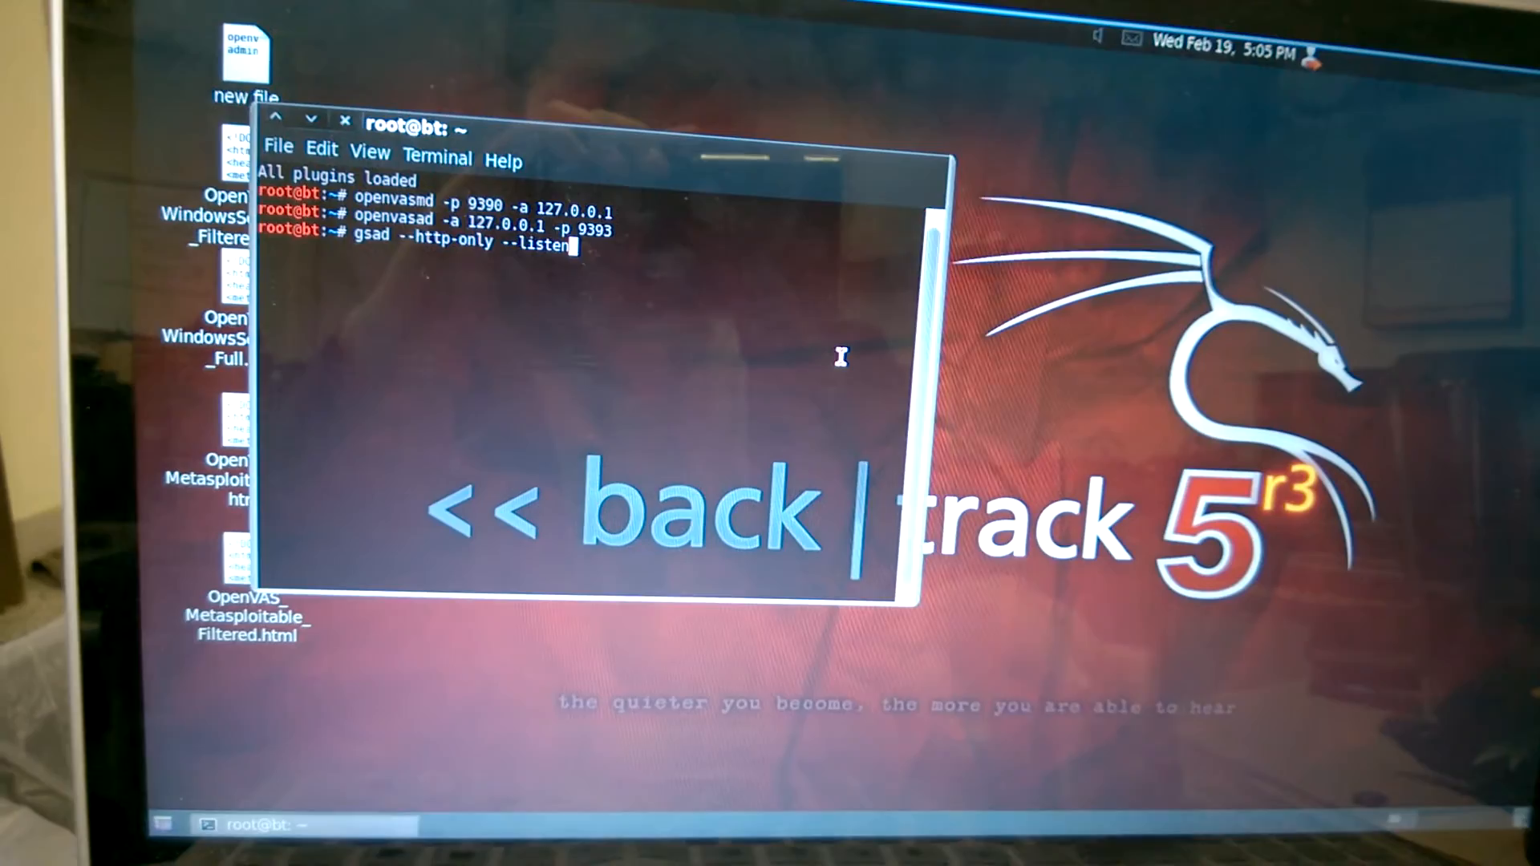
text(=127.0.0.1 -p 939)
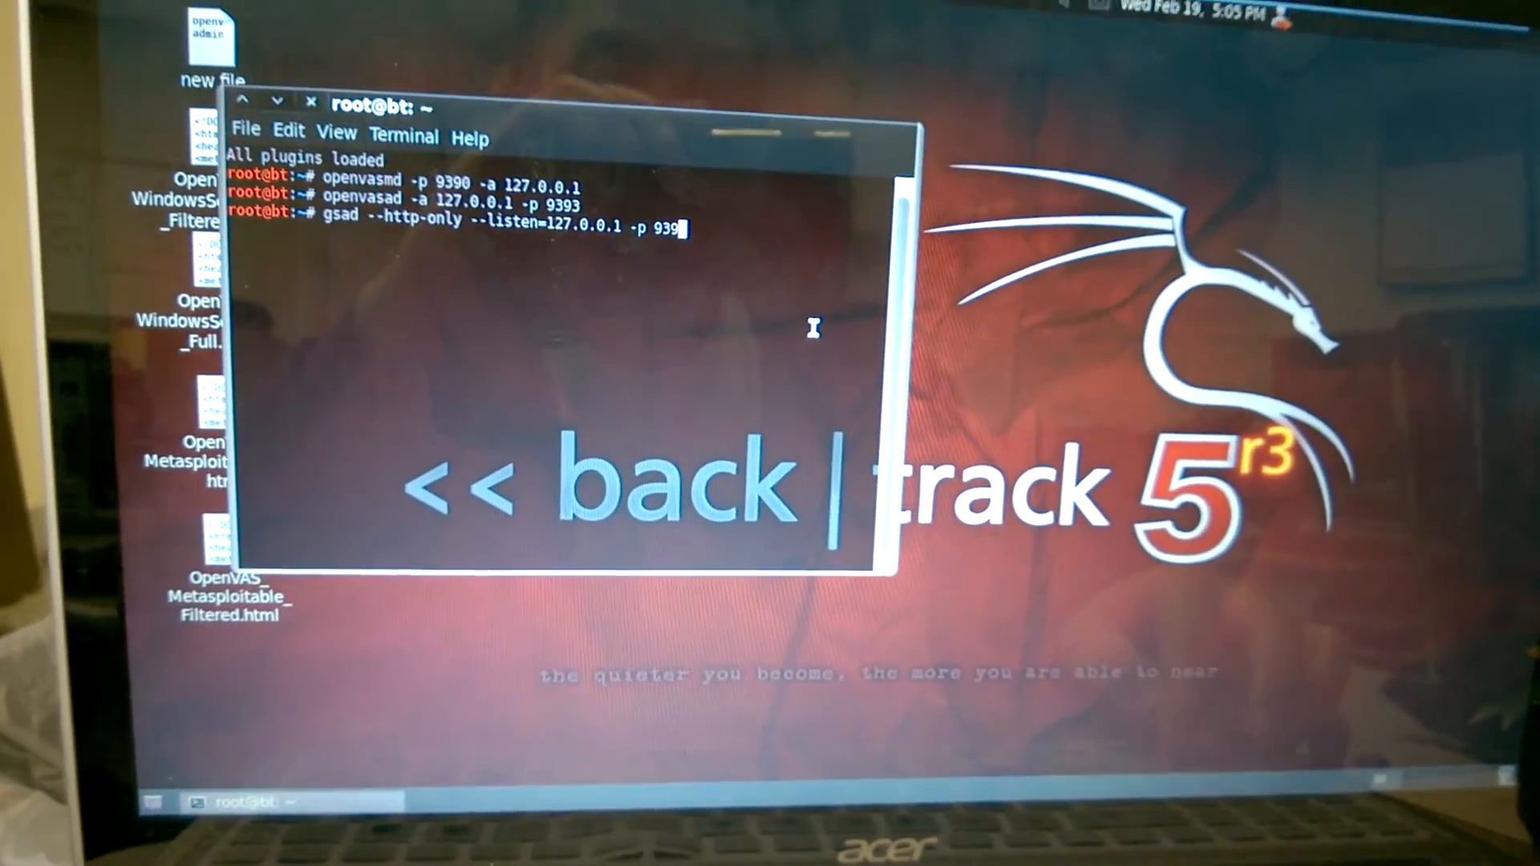
key(Return)
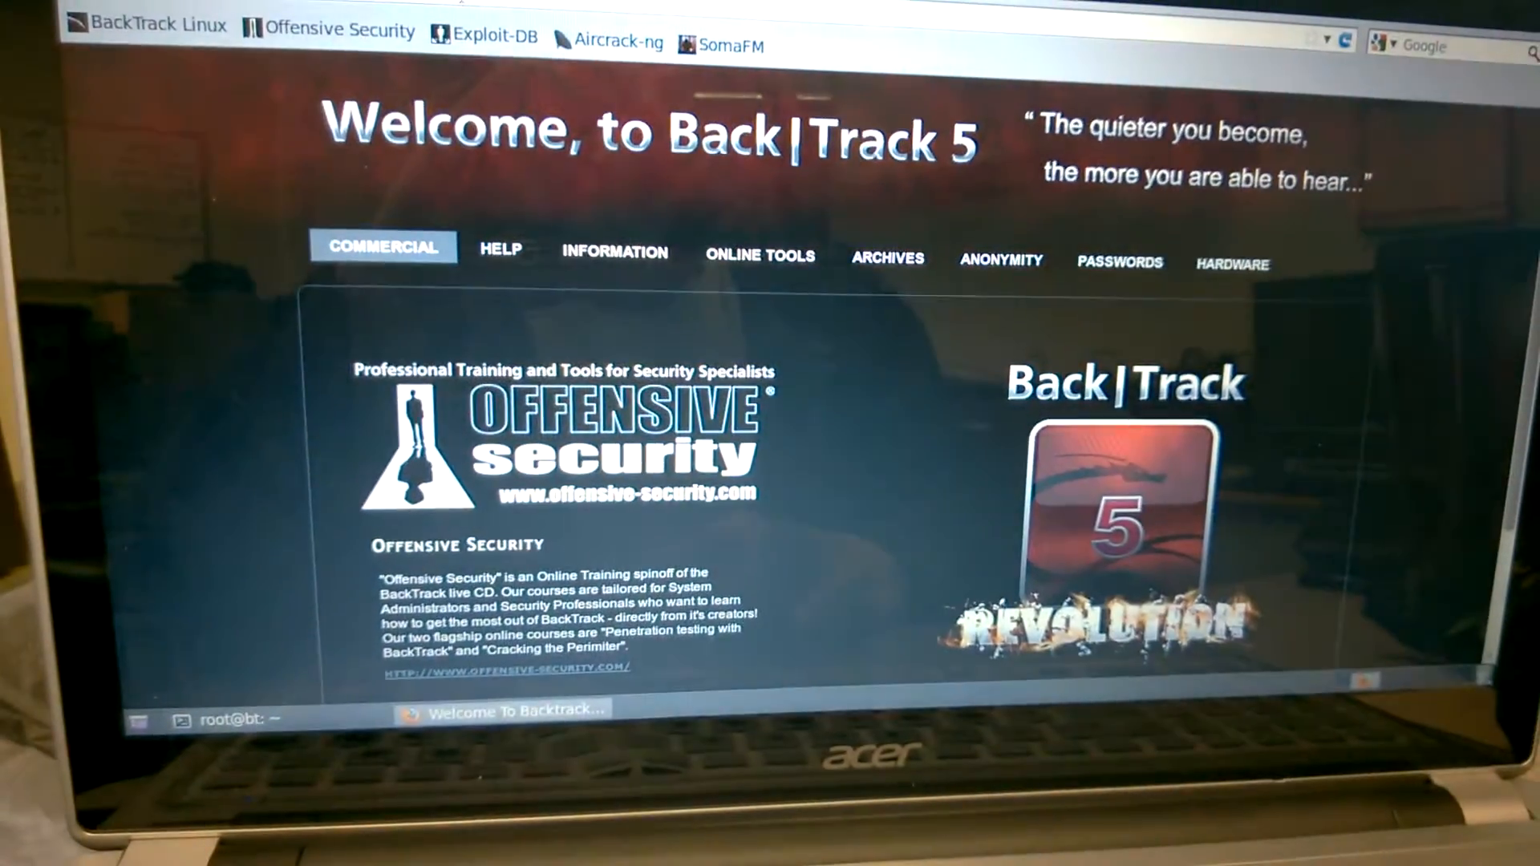
- Browse to 127.0.0.1 and log in to Greenbone as openvasadmin
text(127.0.0.1:9392/login/login.html)
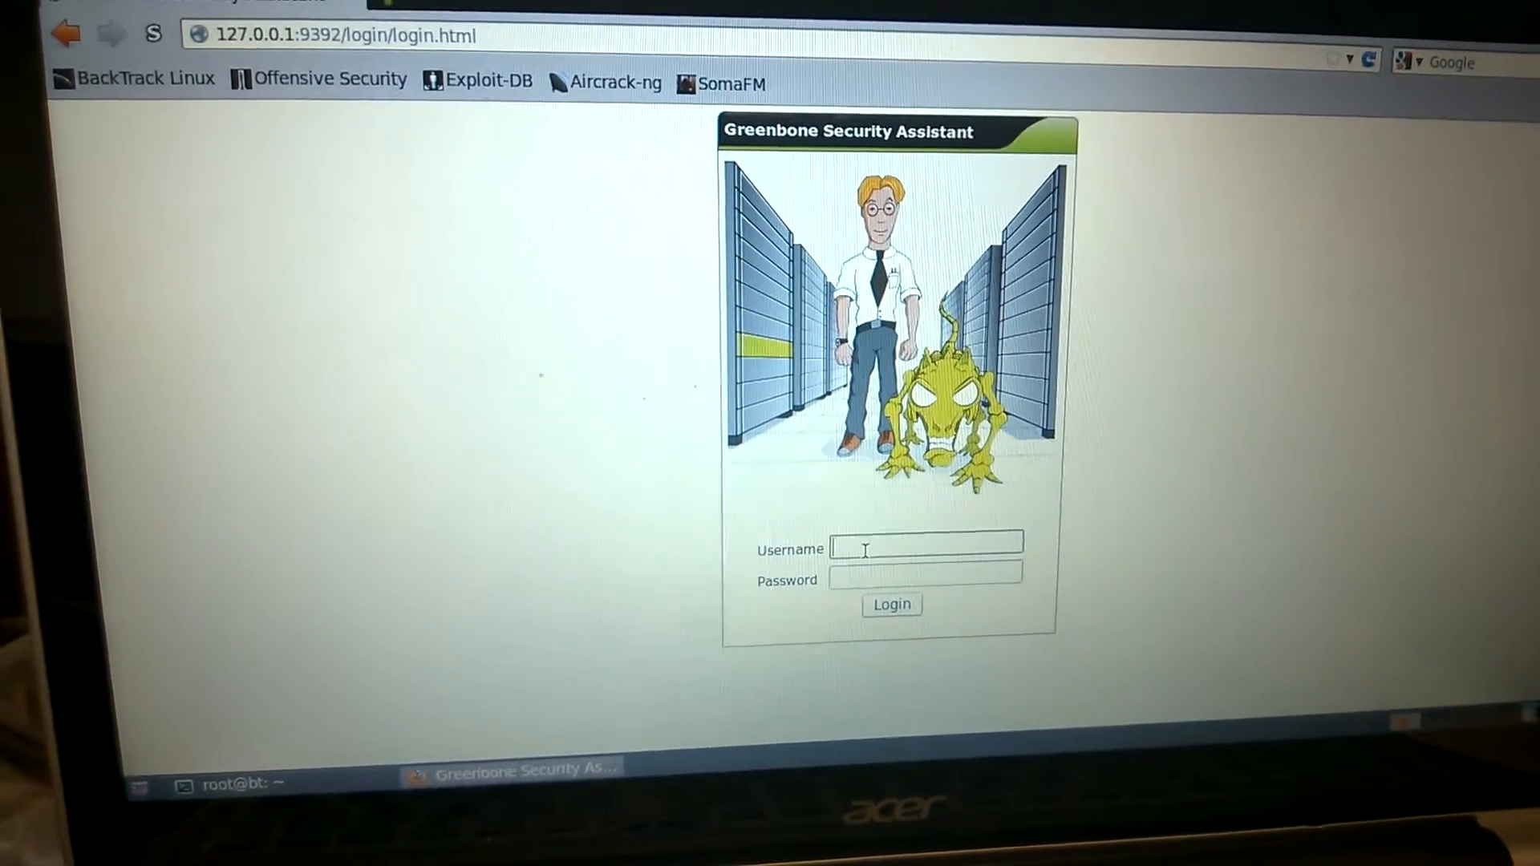
text(openvasadmin)
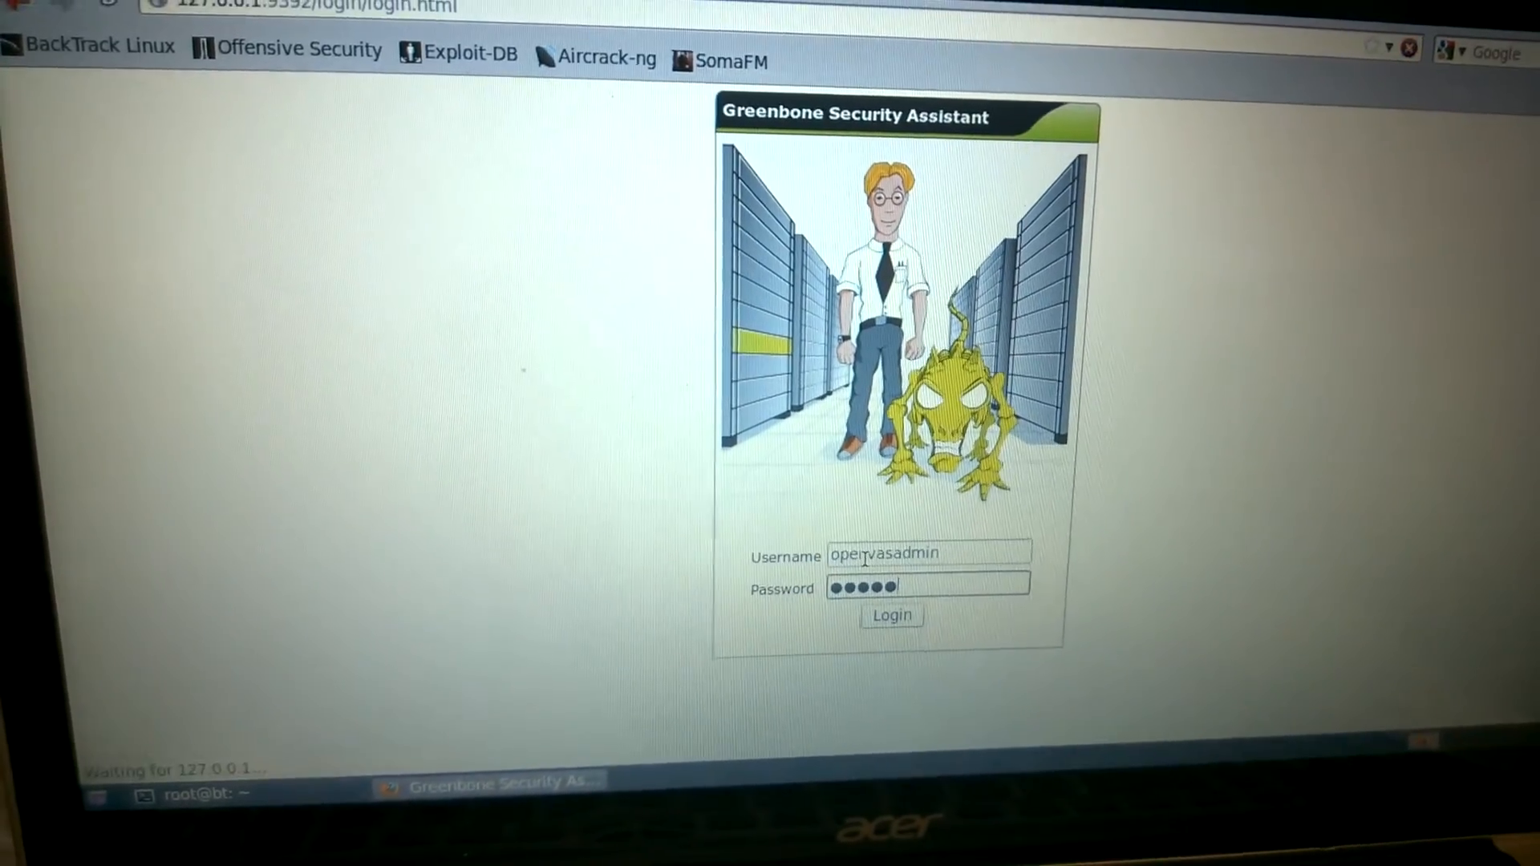
click(889, 615)
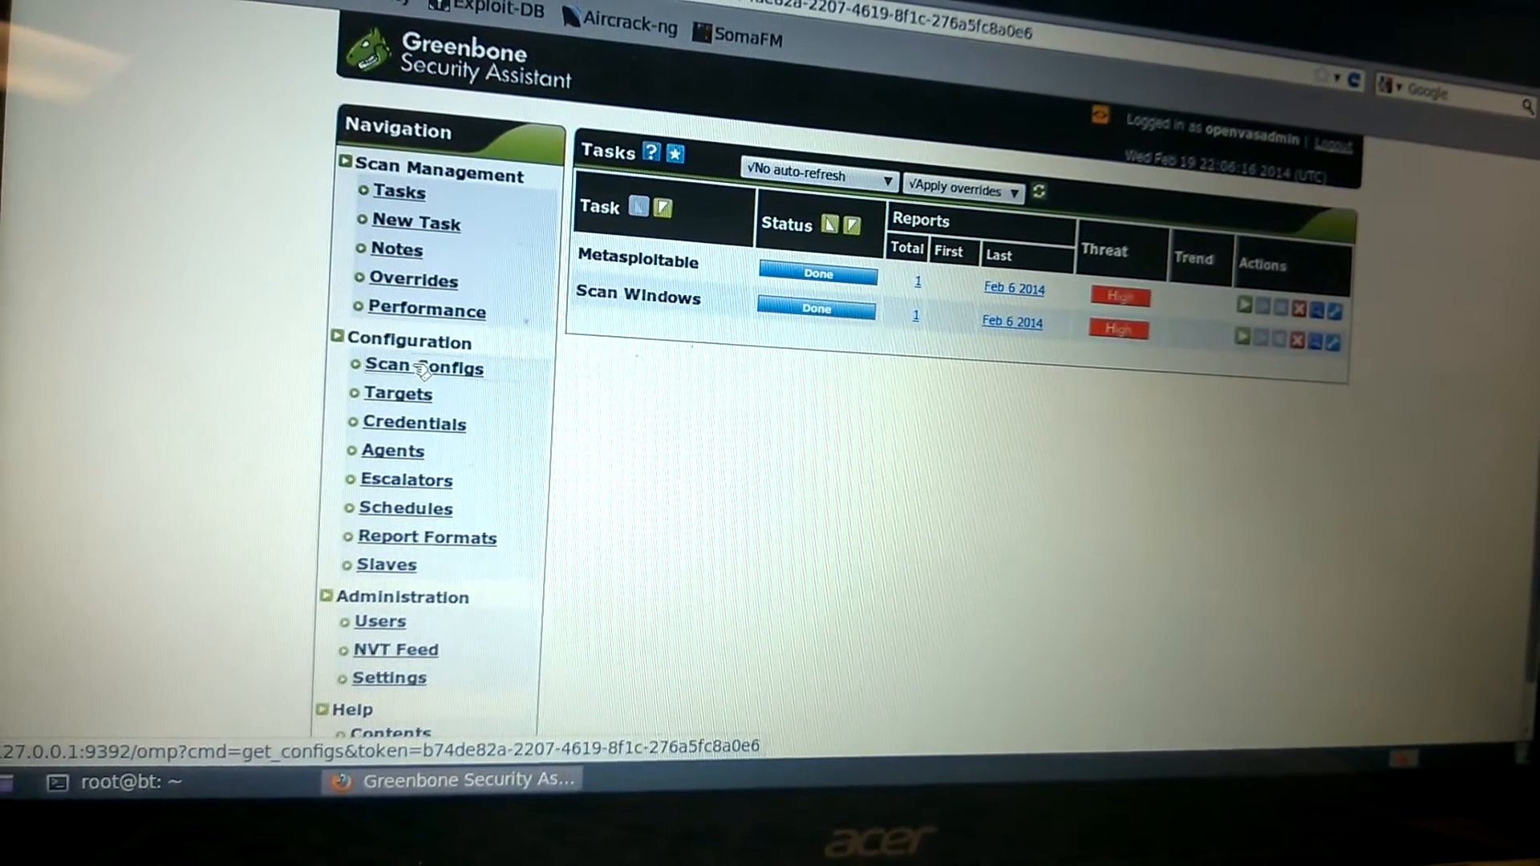
- Go to the Scan Configs page and scroll through the existing configurations
click(424, 367)
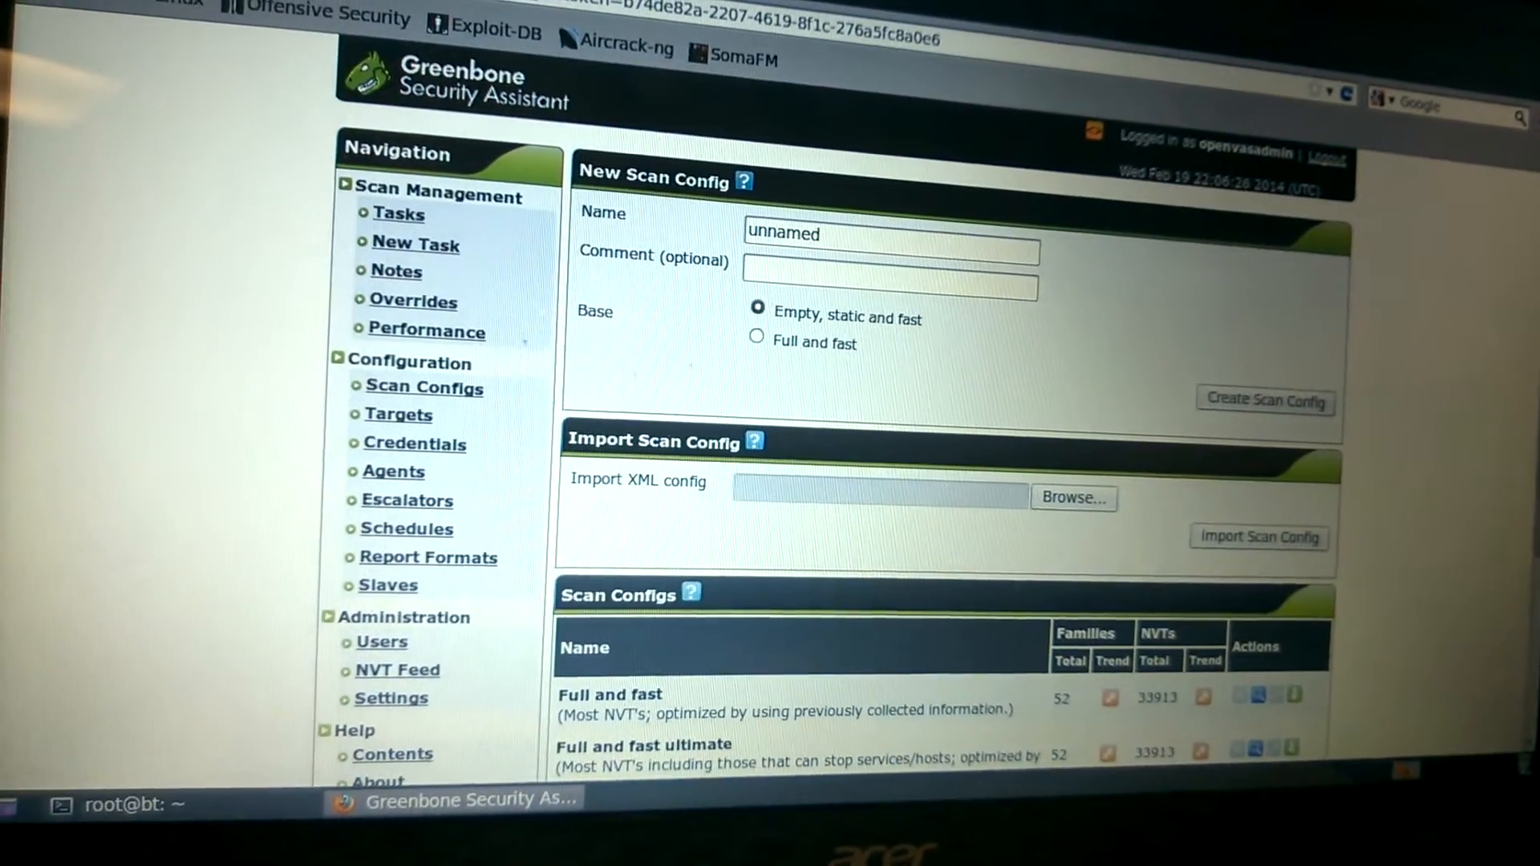
scroll(down, 3)
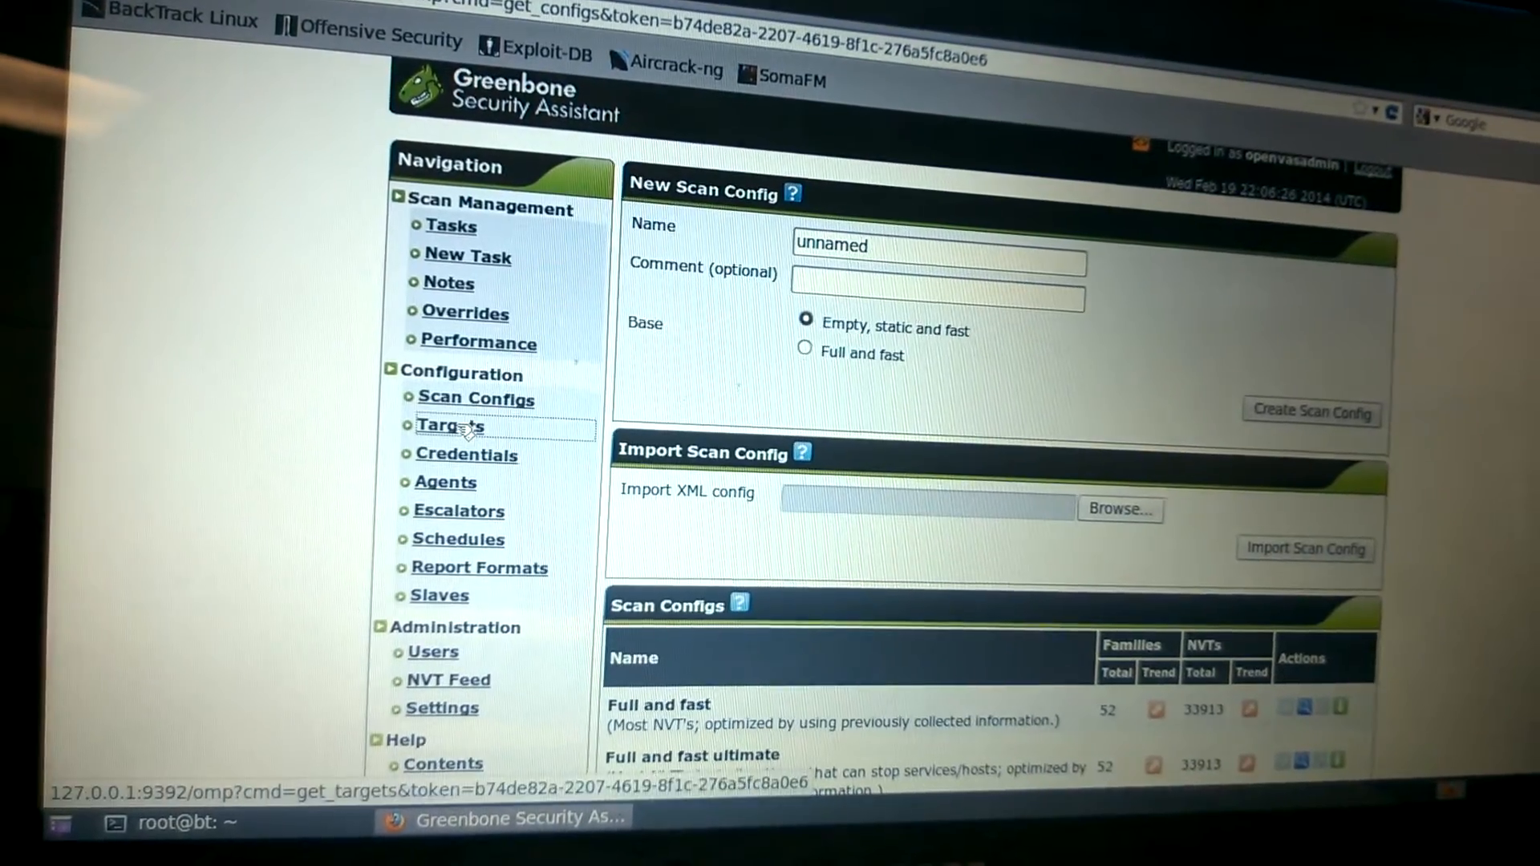
- Create target 'wserver' with host 192.168.211.133 on the Targets page
click(449, 425)
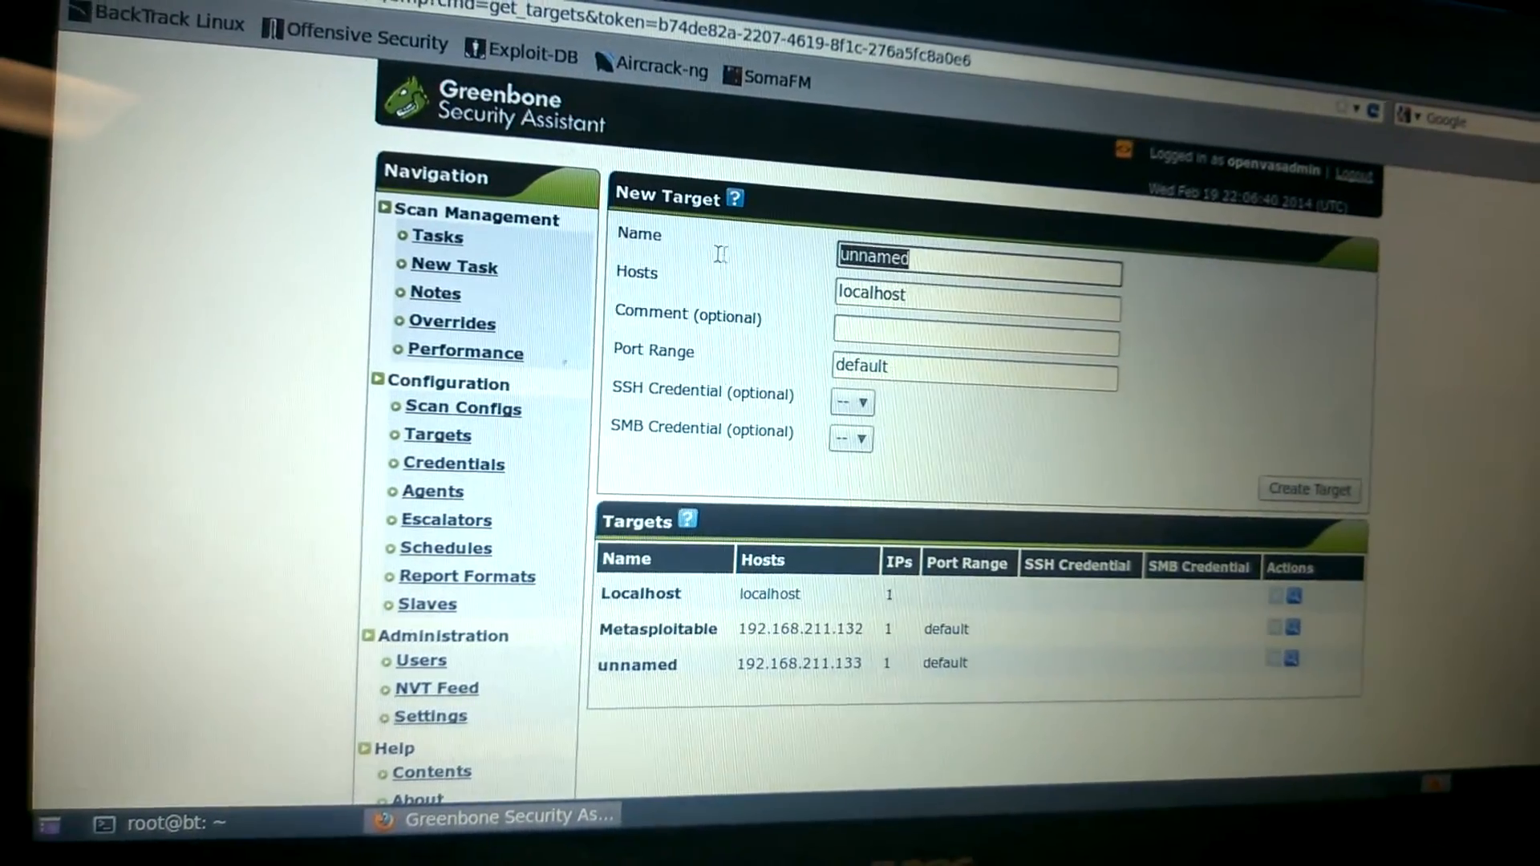
text(w)
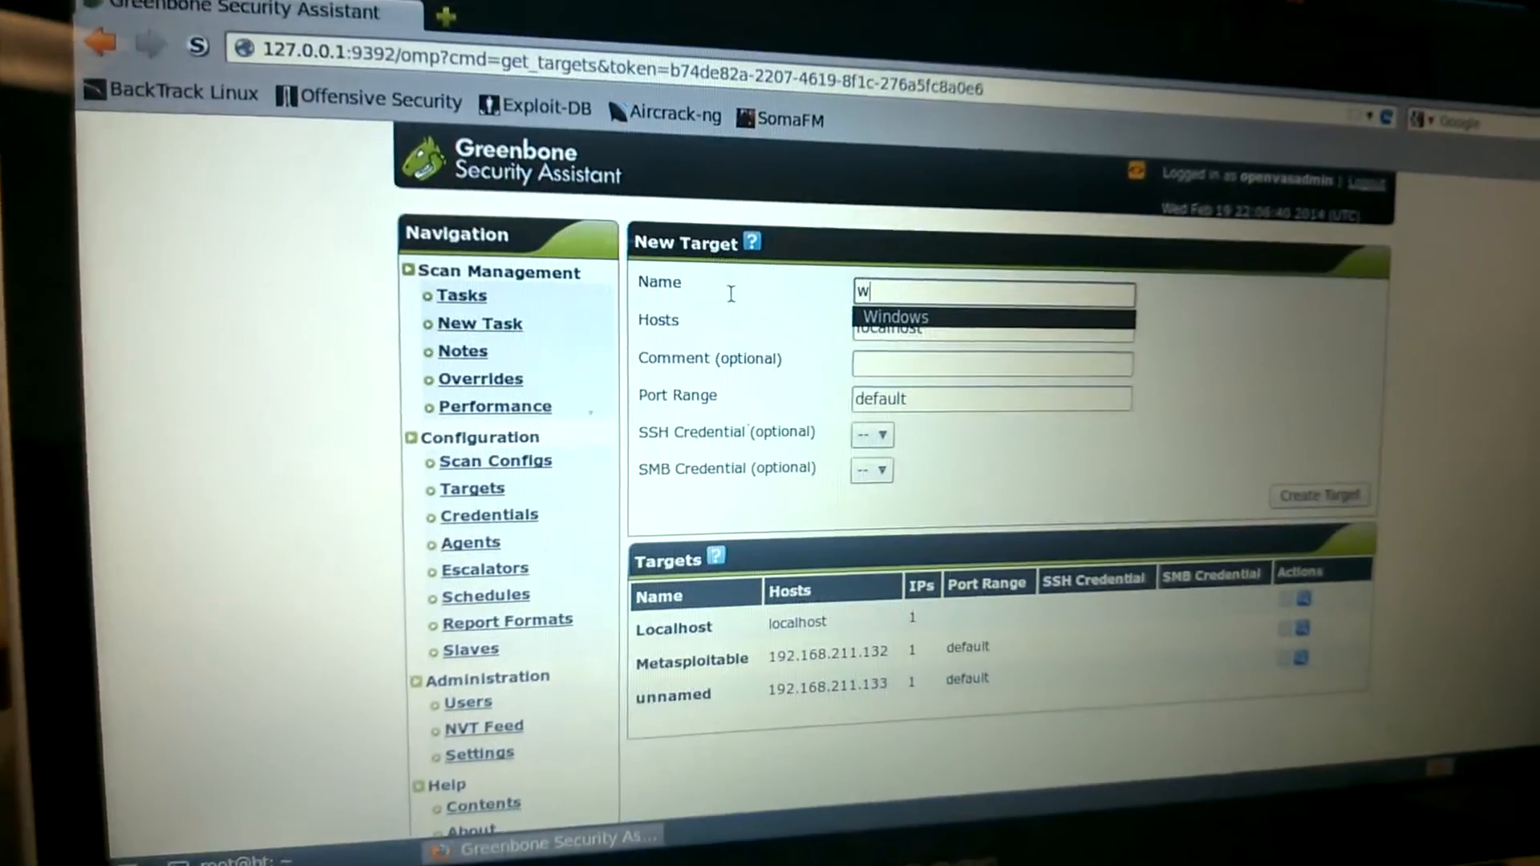
text(server)
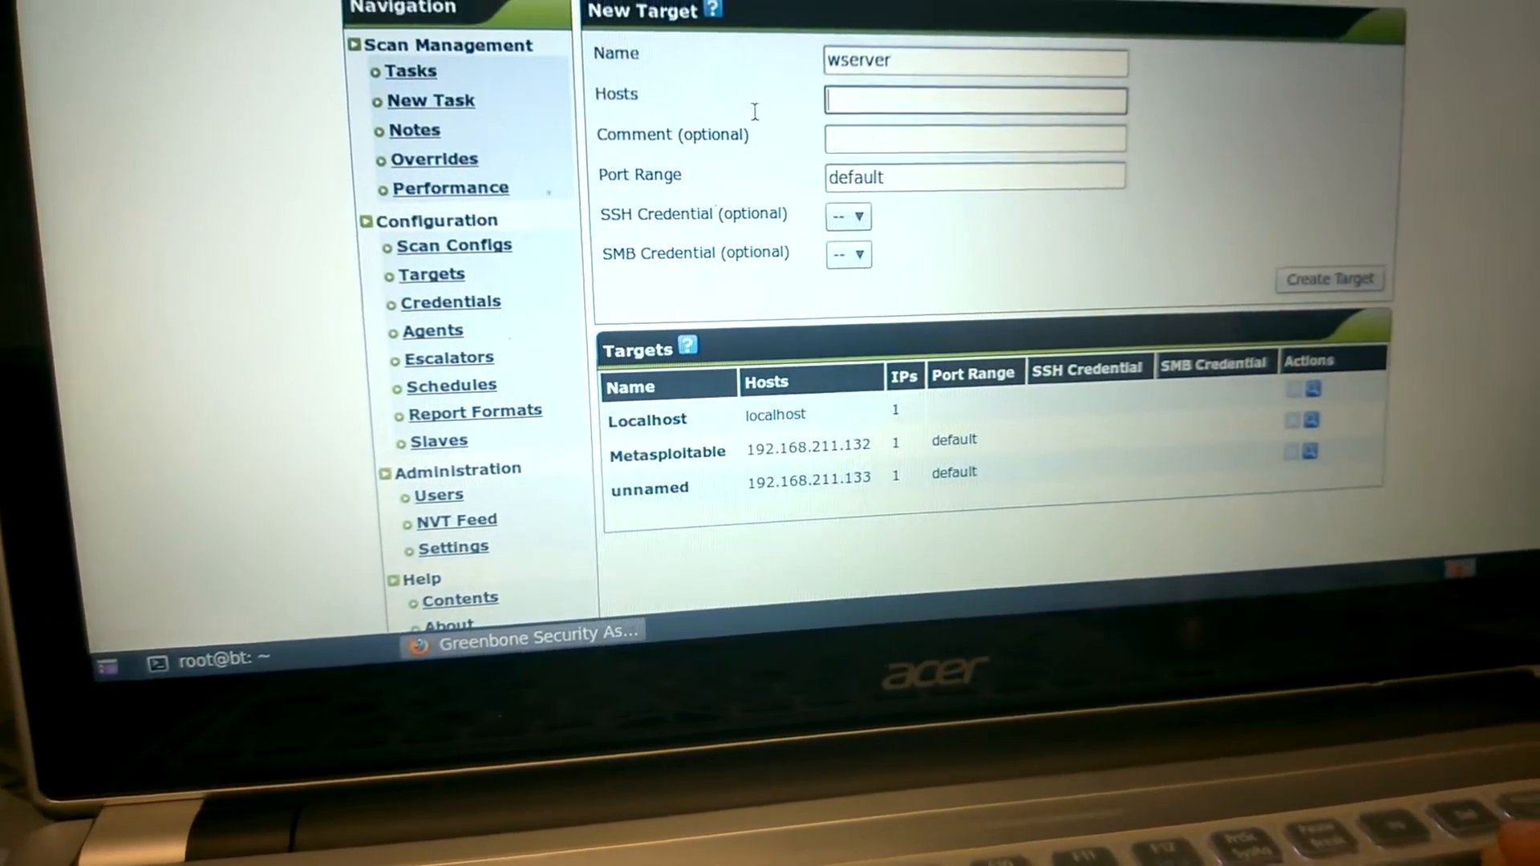
text(192.168.211.133)
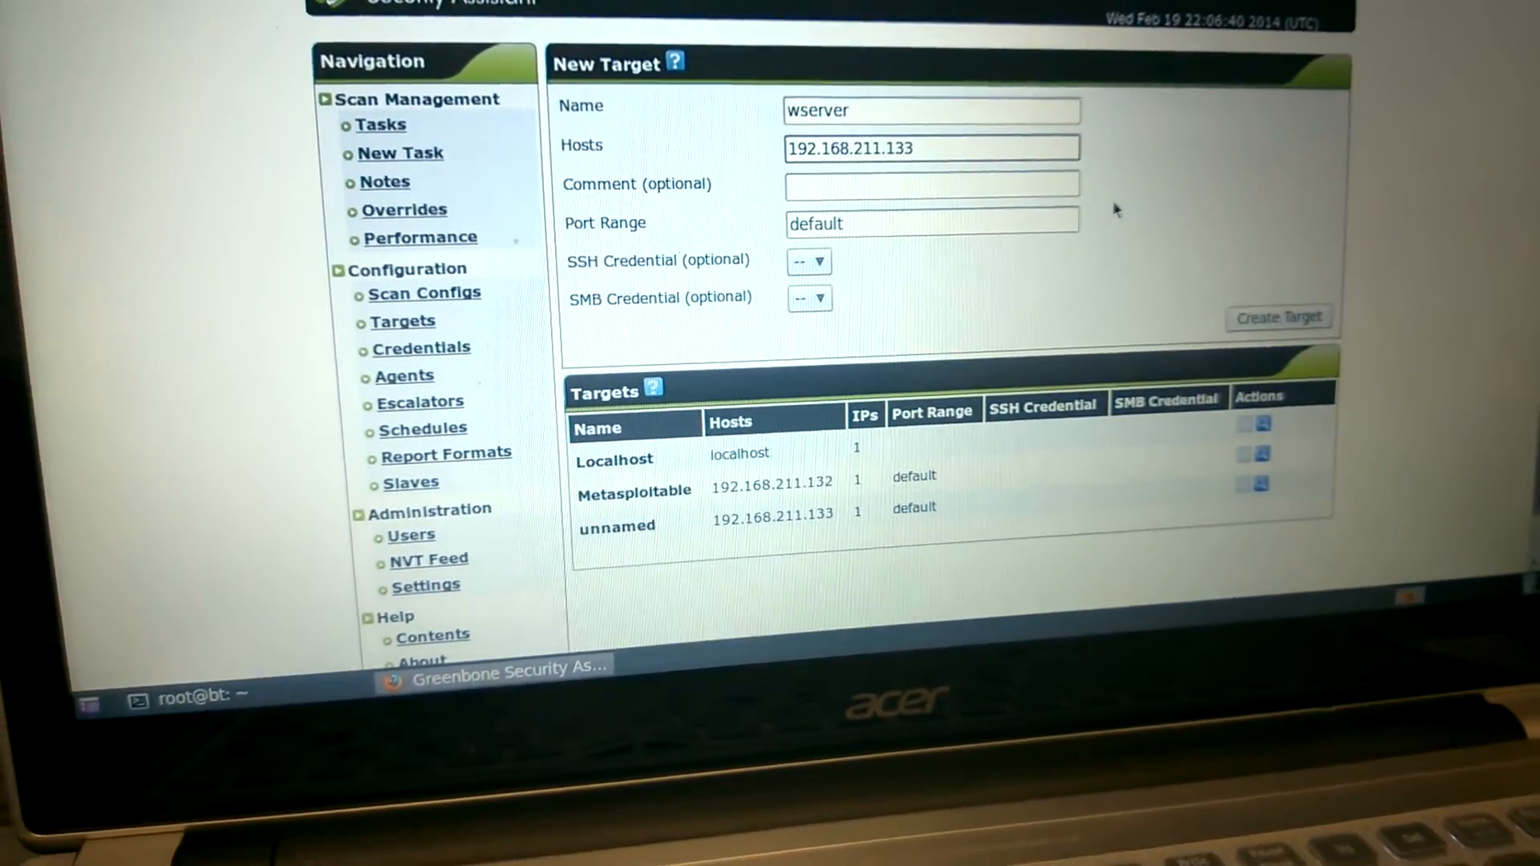
click(1278, 318)
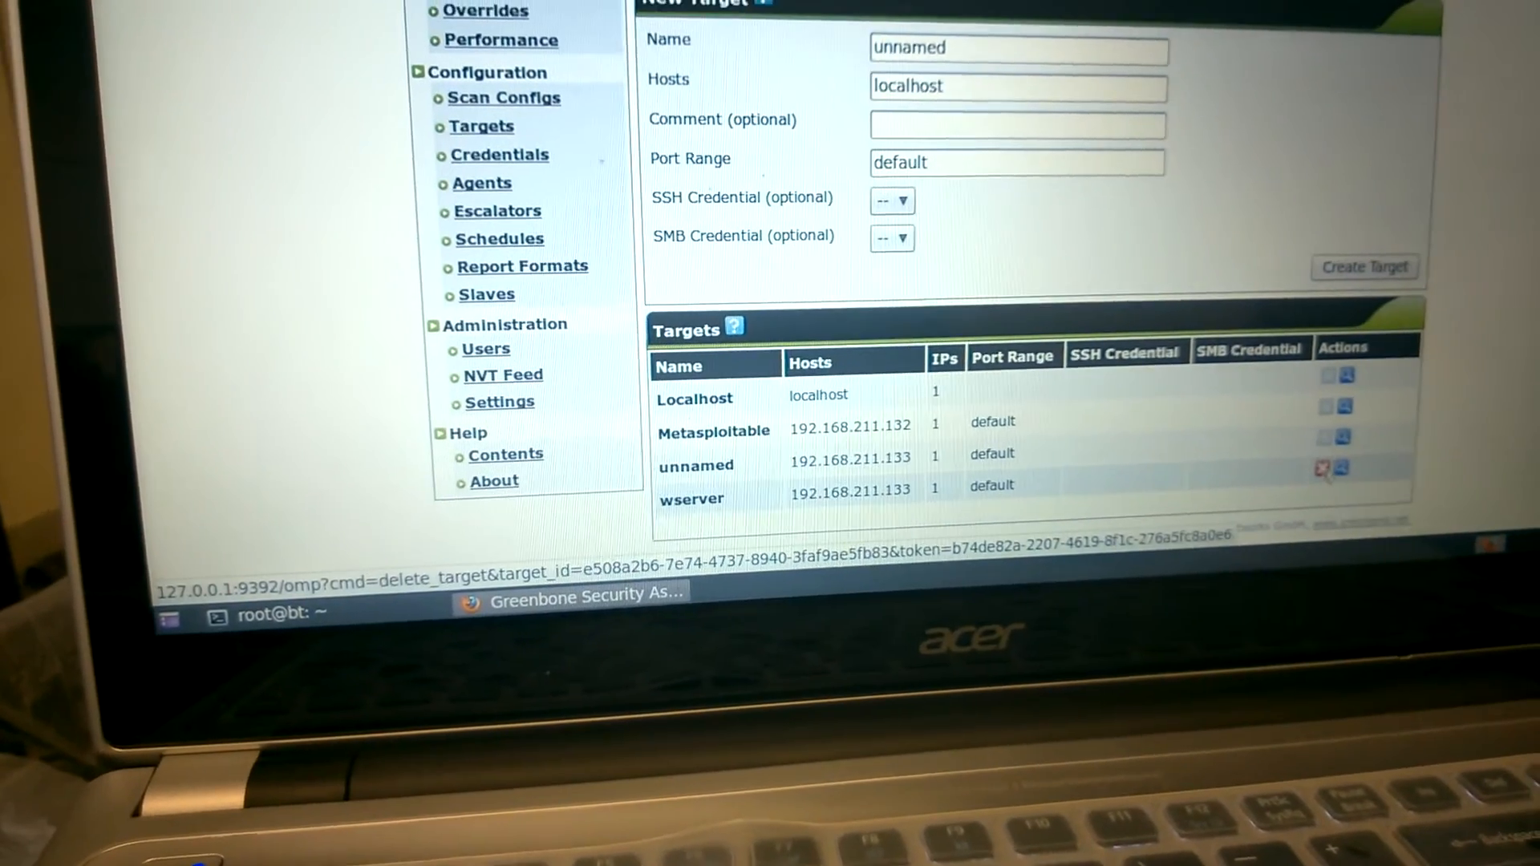
click(1325, 469)
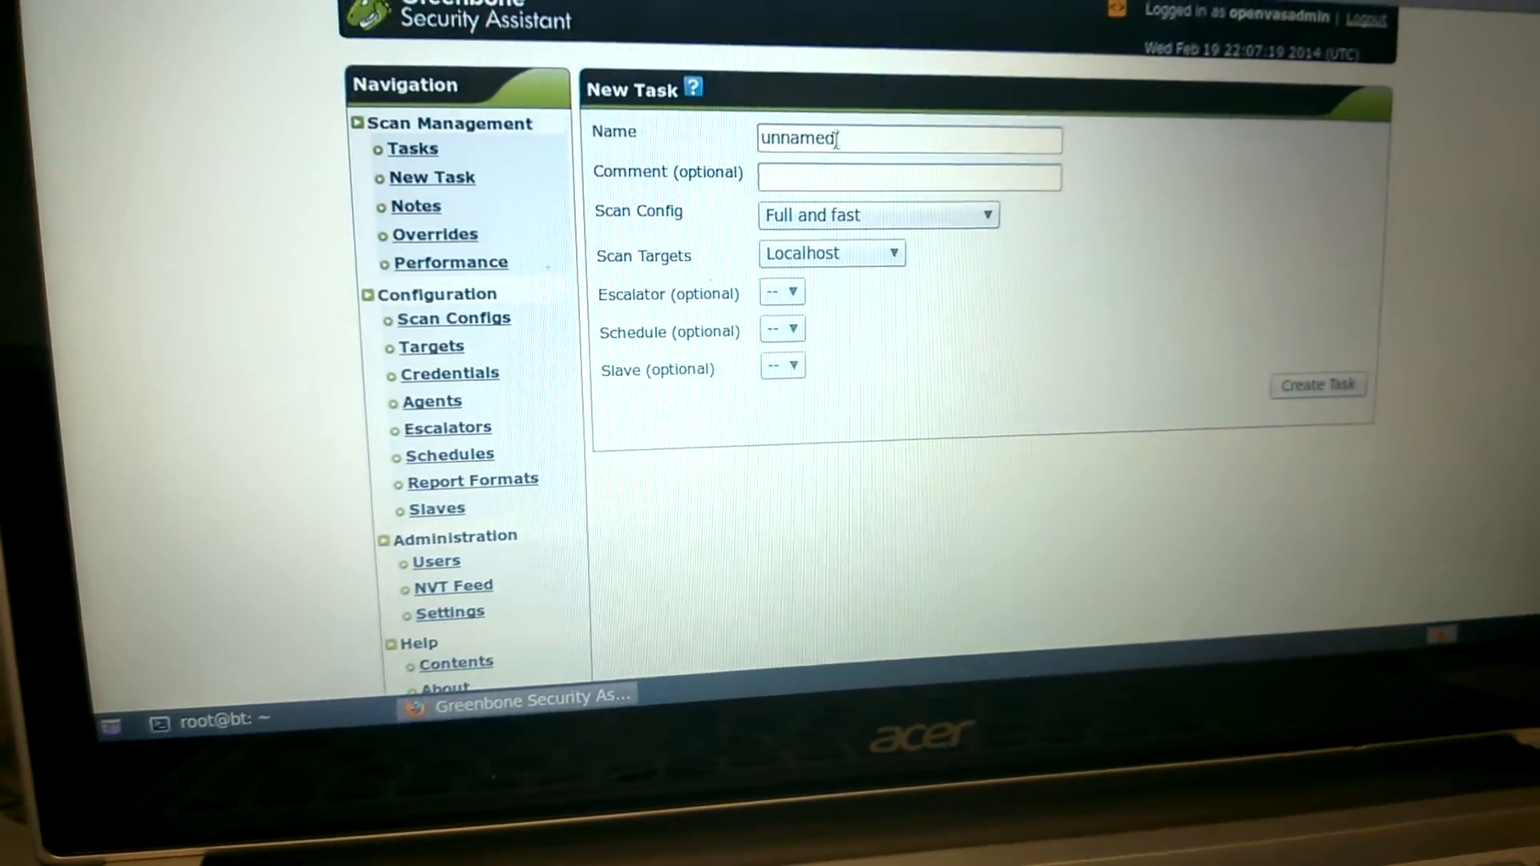
- Create task 'wserver' using Full and fast against the unnamed target
text(w)
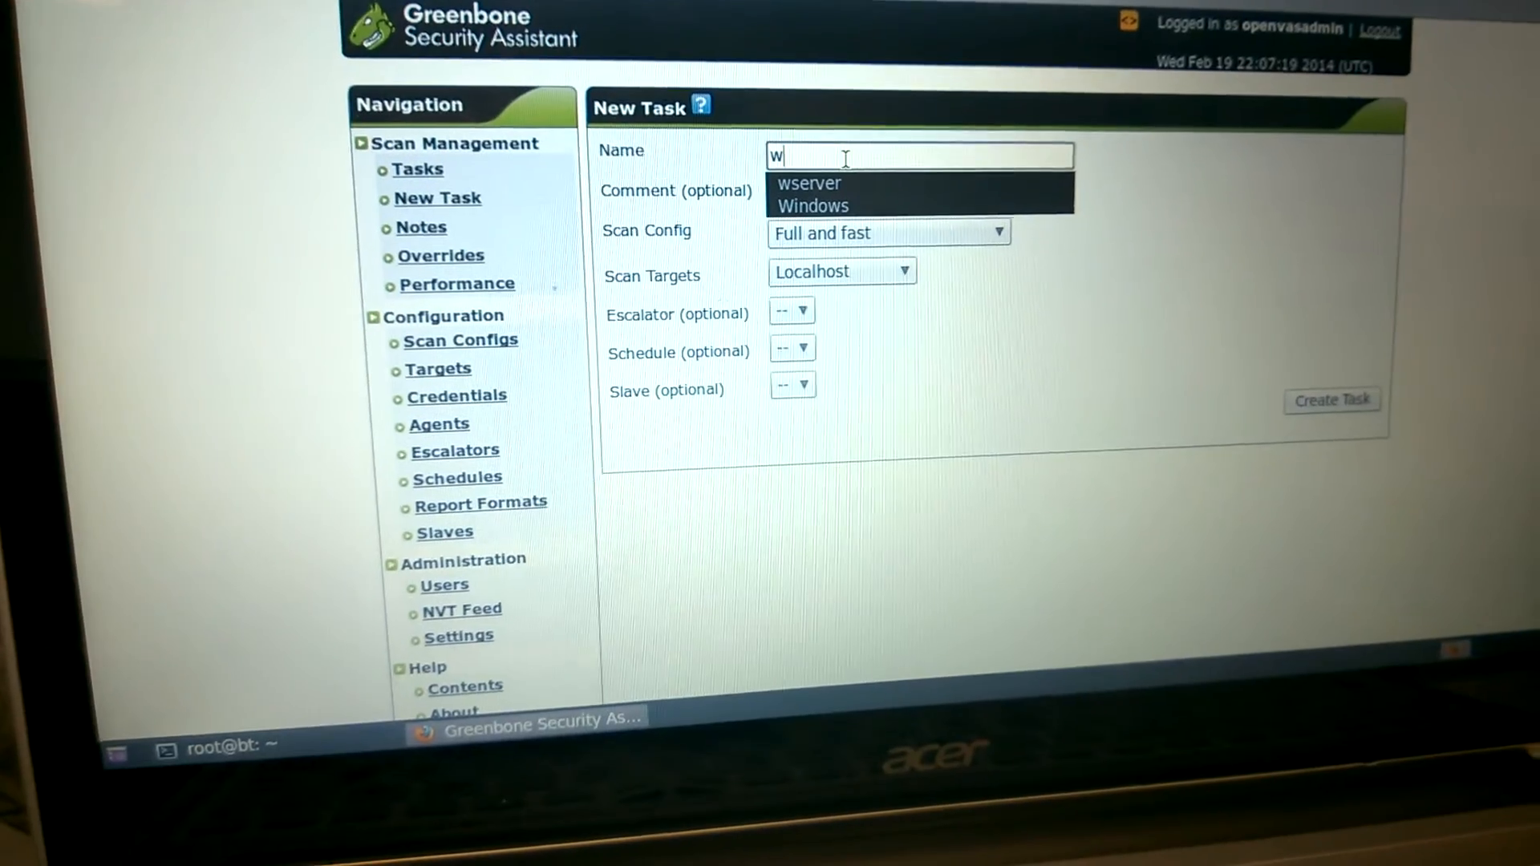
click(808, 184)
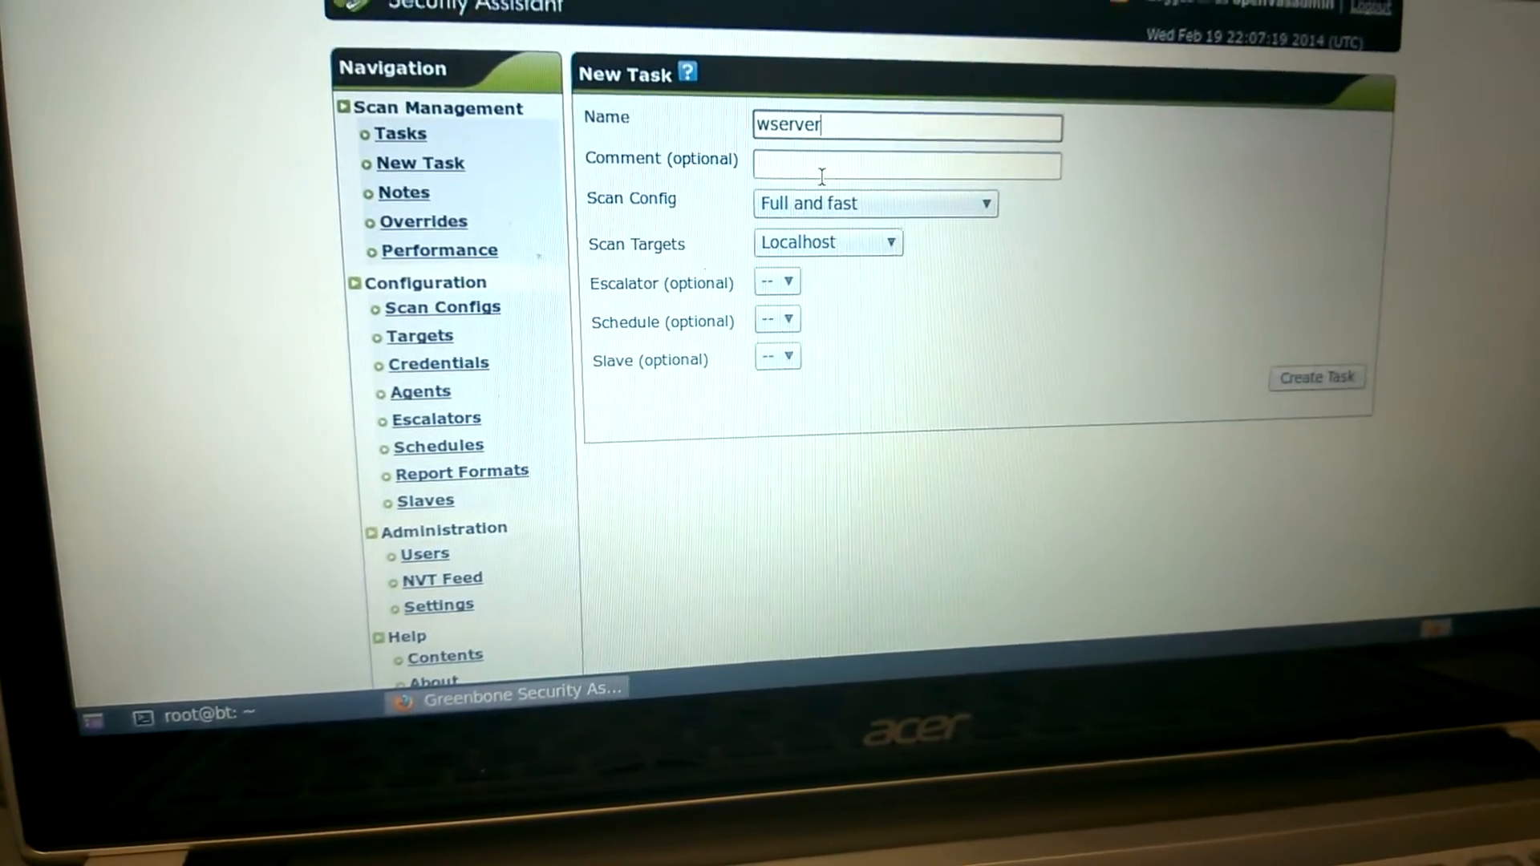
click(872, 202)
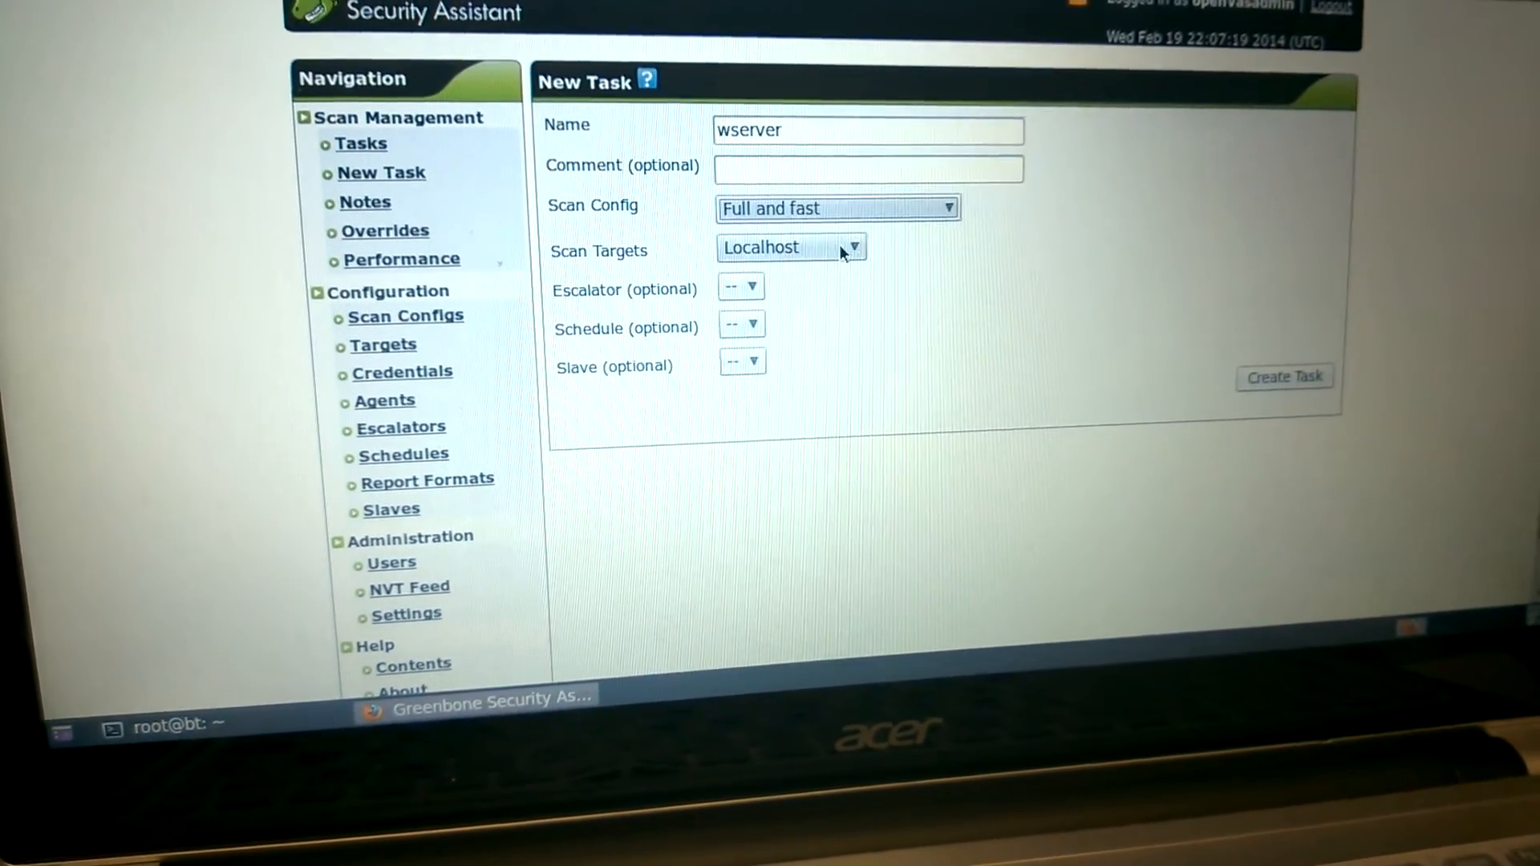
click(791, 248)
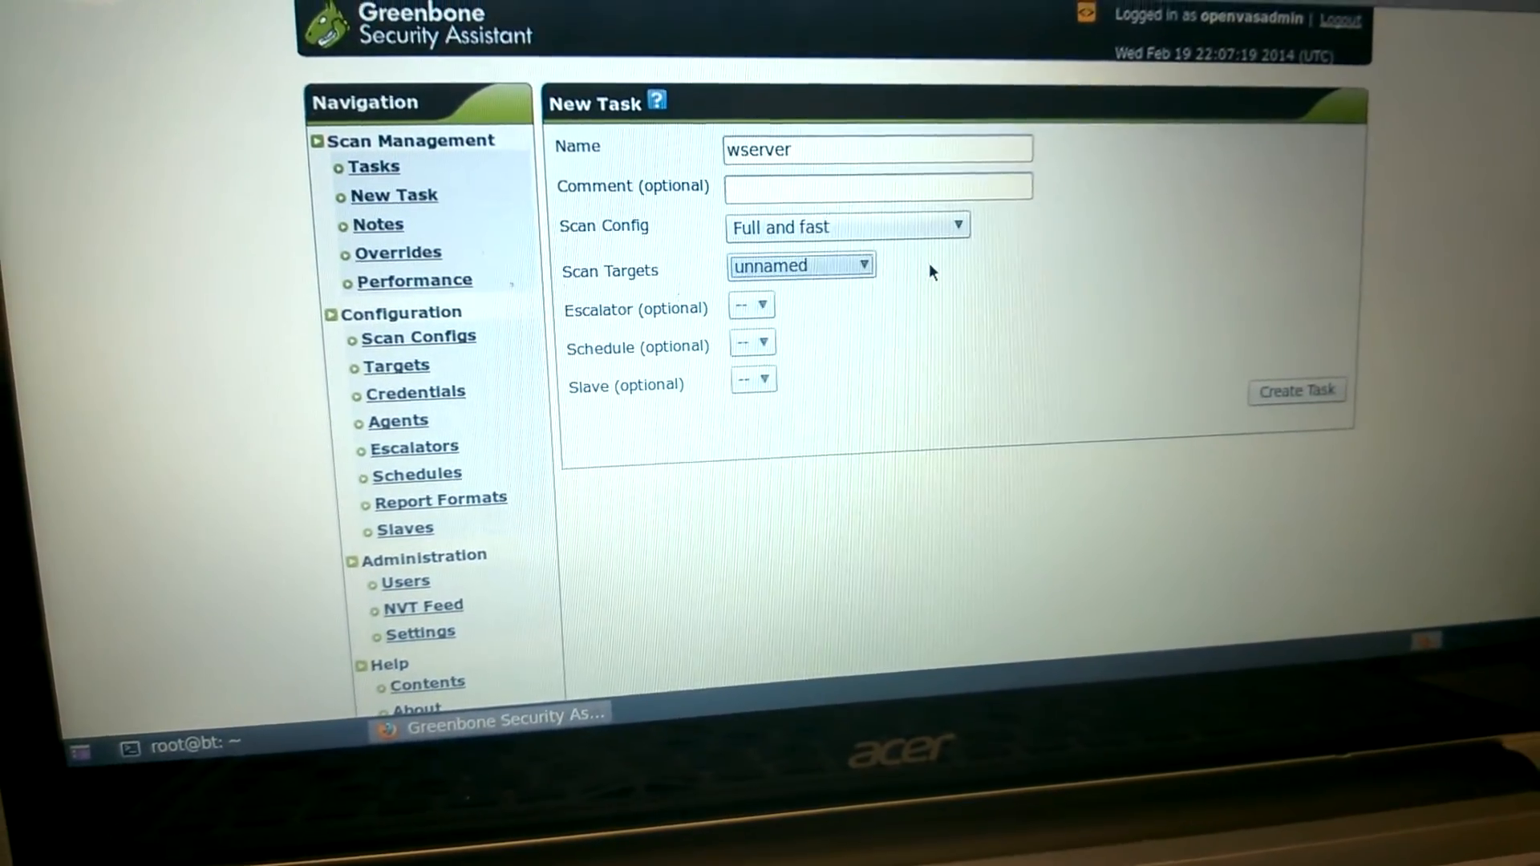
click(1295, 372)
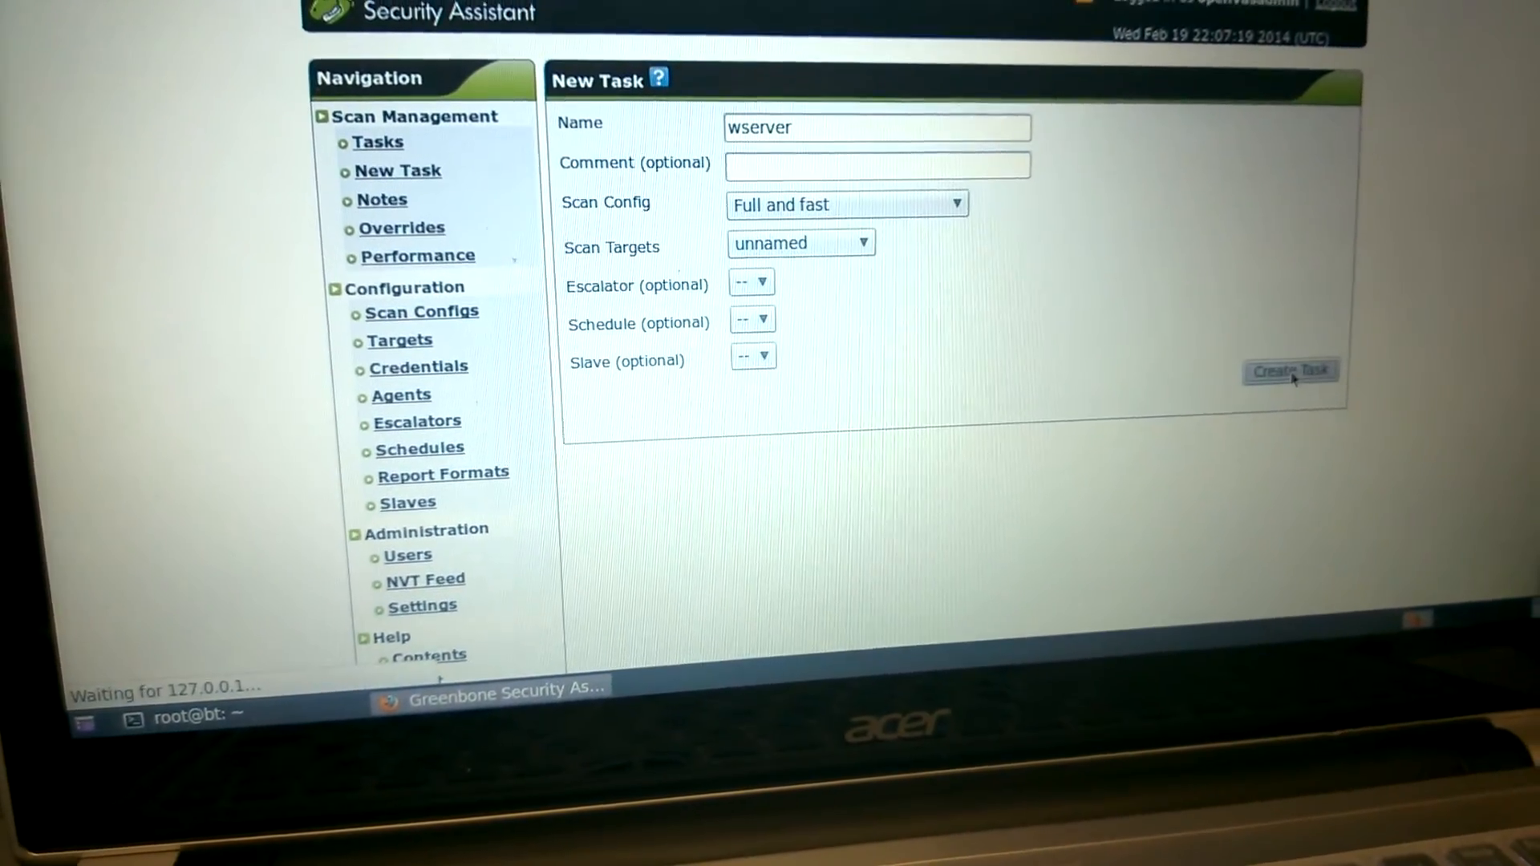
click(1291, 371)
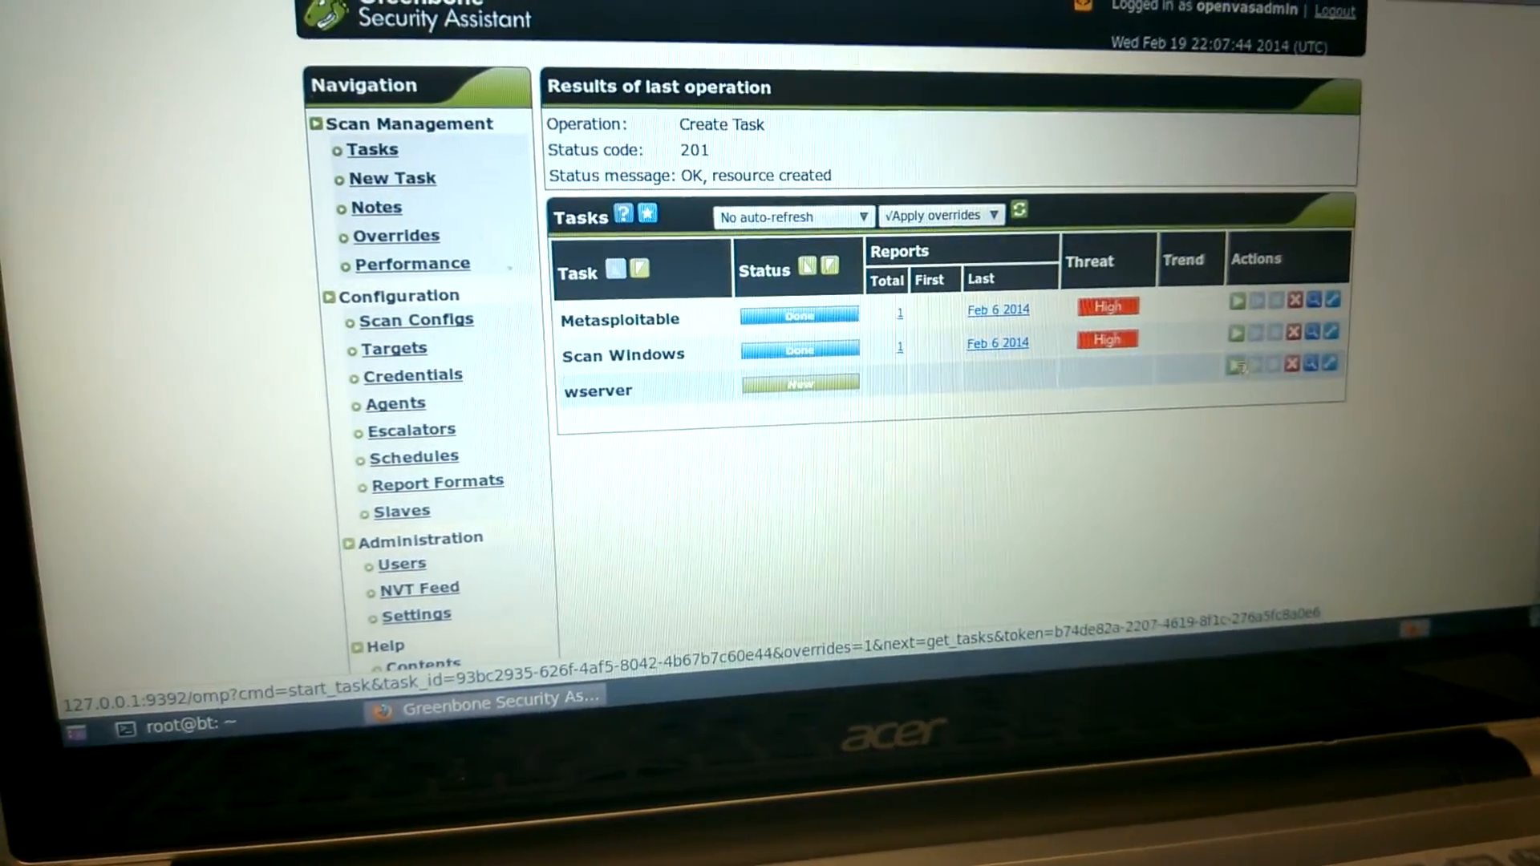
- Start the wserver task from its Actions column so it becomes Requested
click(1235, 364)
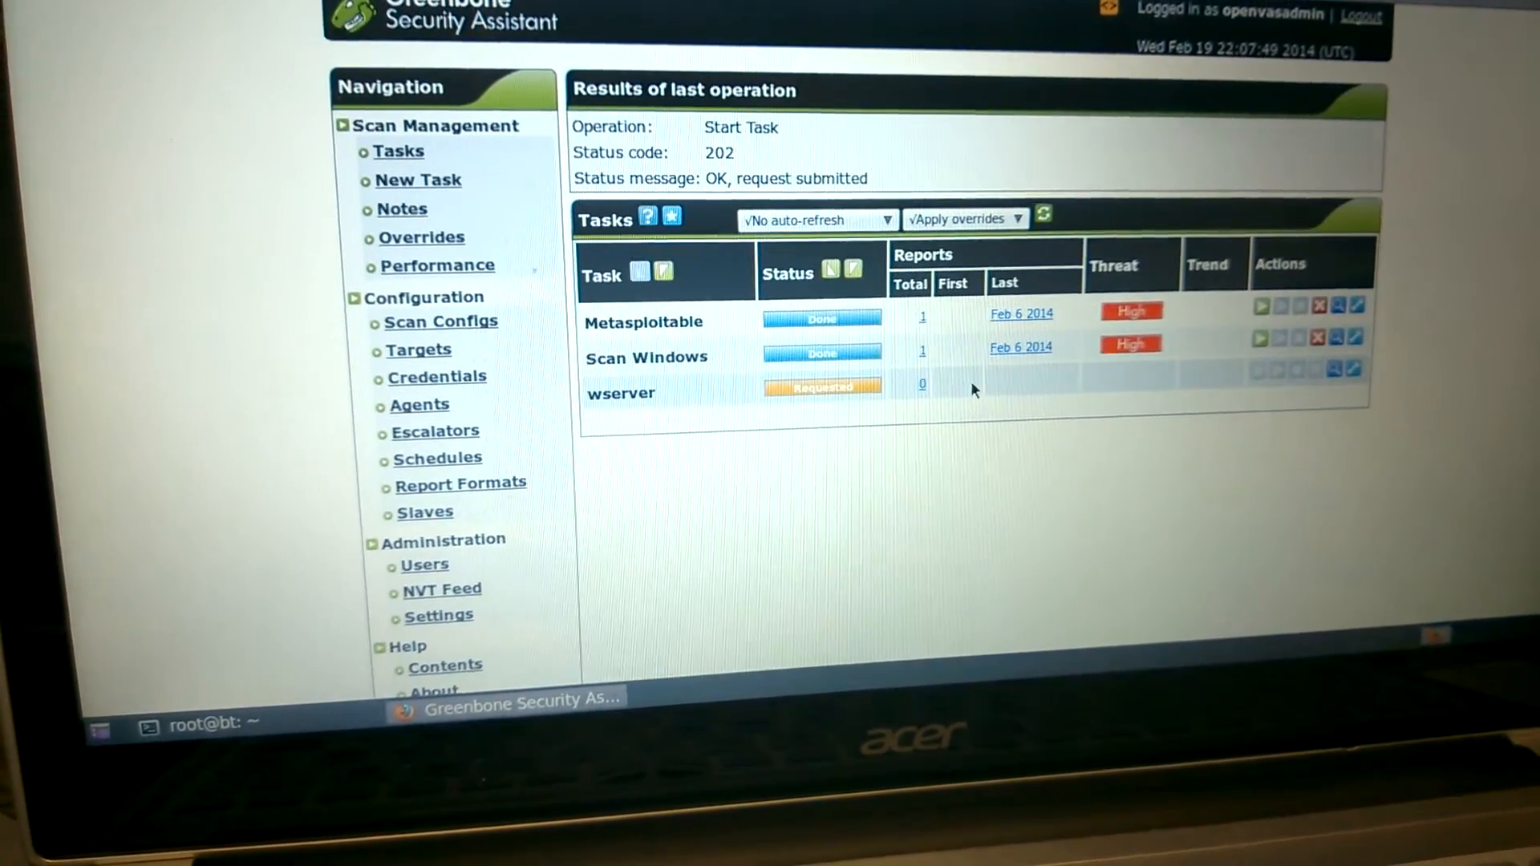